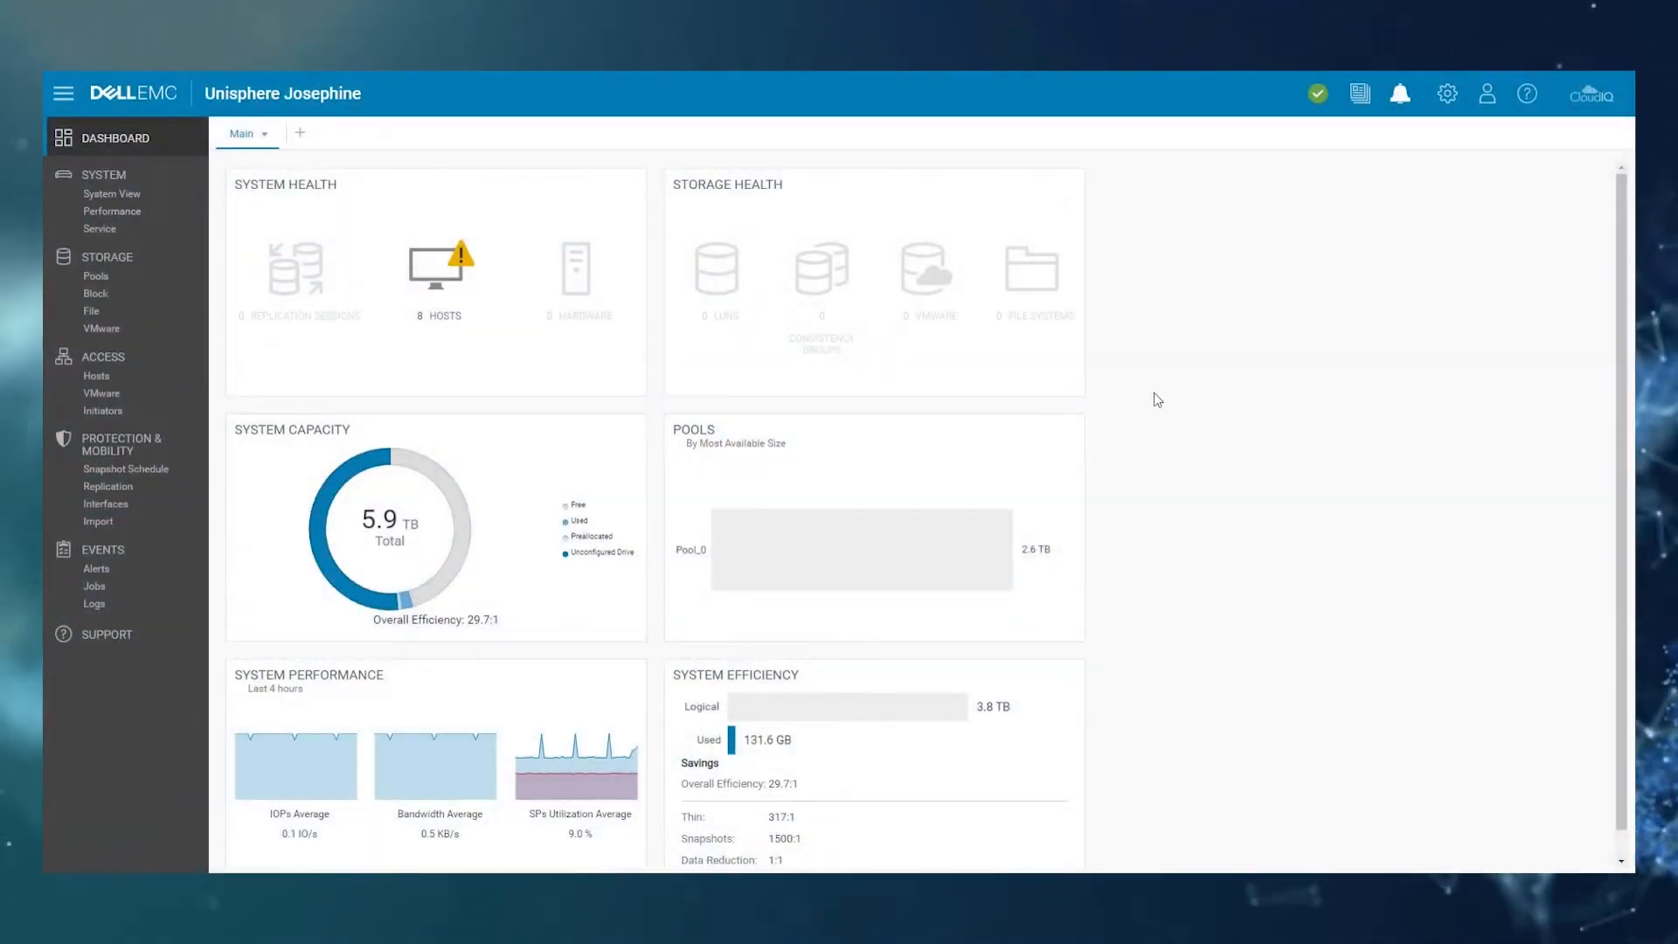
mouse_move(1163, 382)
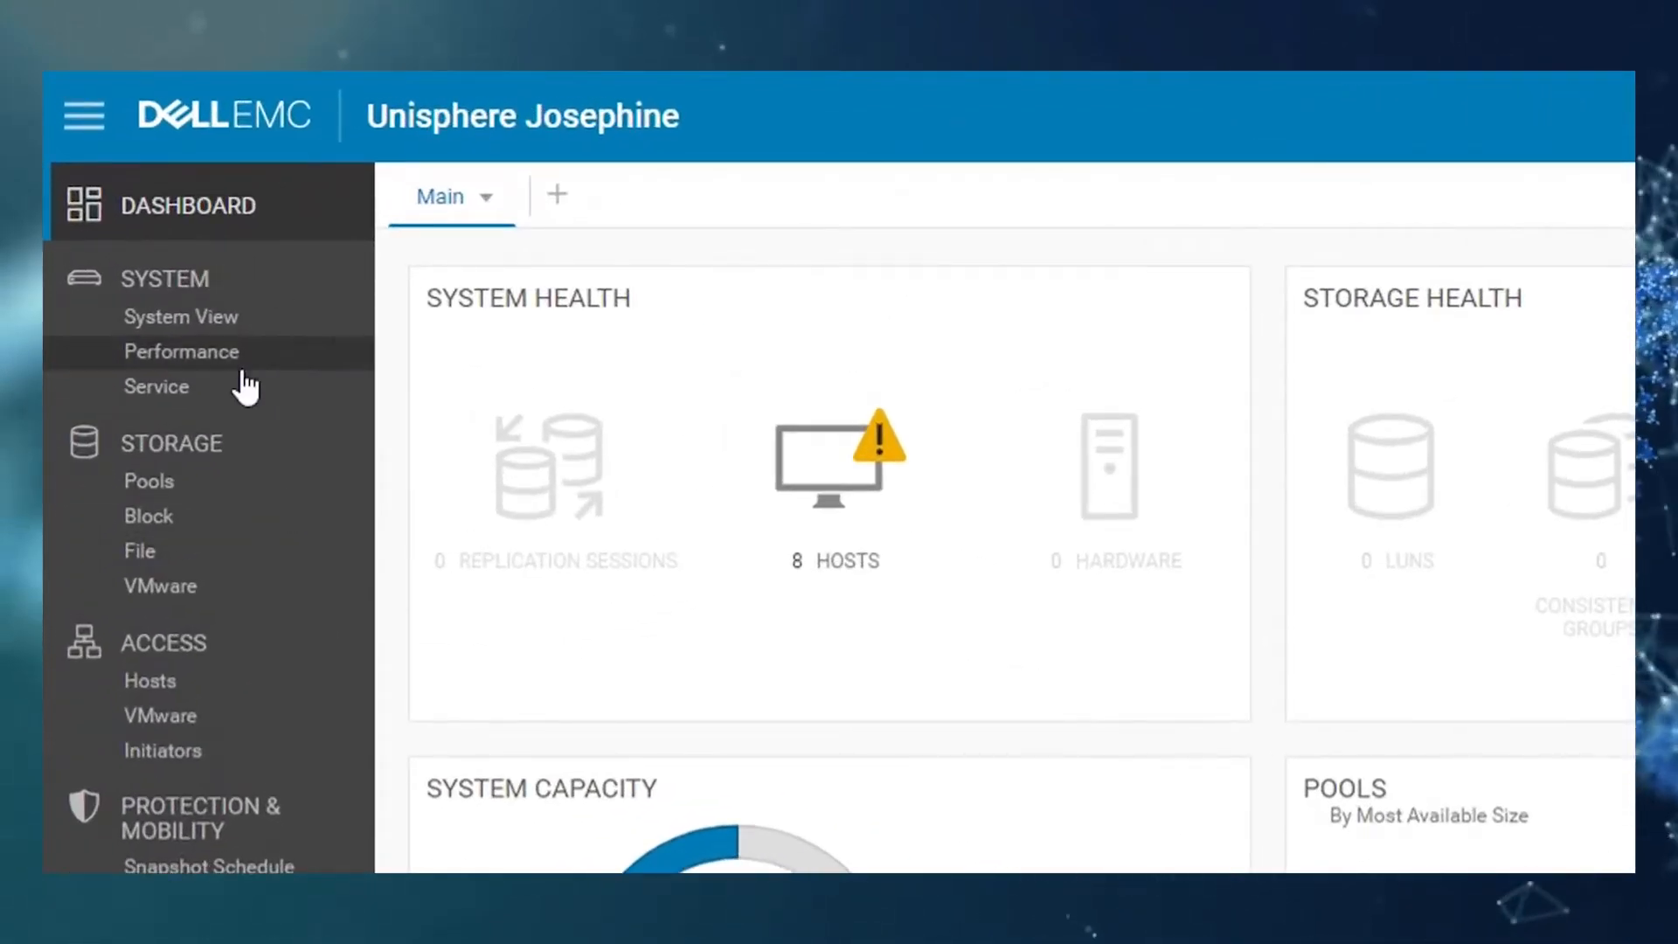
Open the Service page under SYSTEM to see the Unity 380 overview.
click(156, 386)
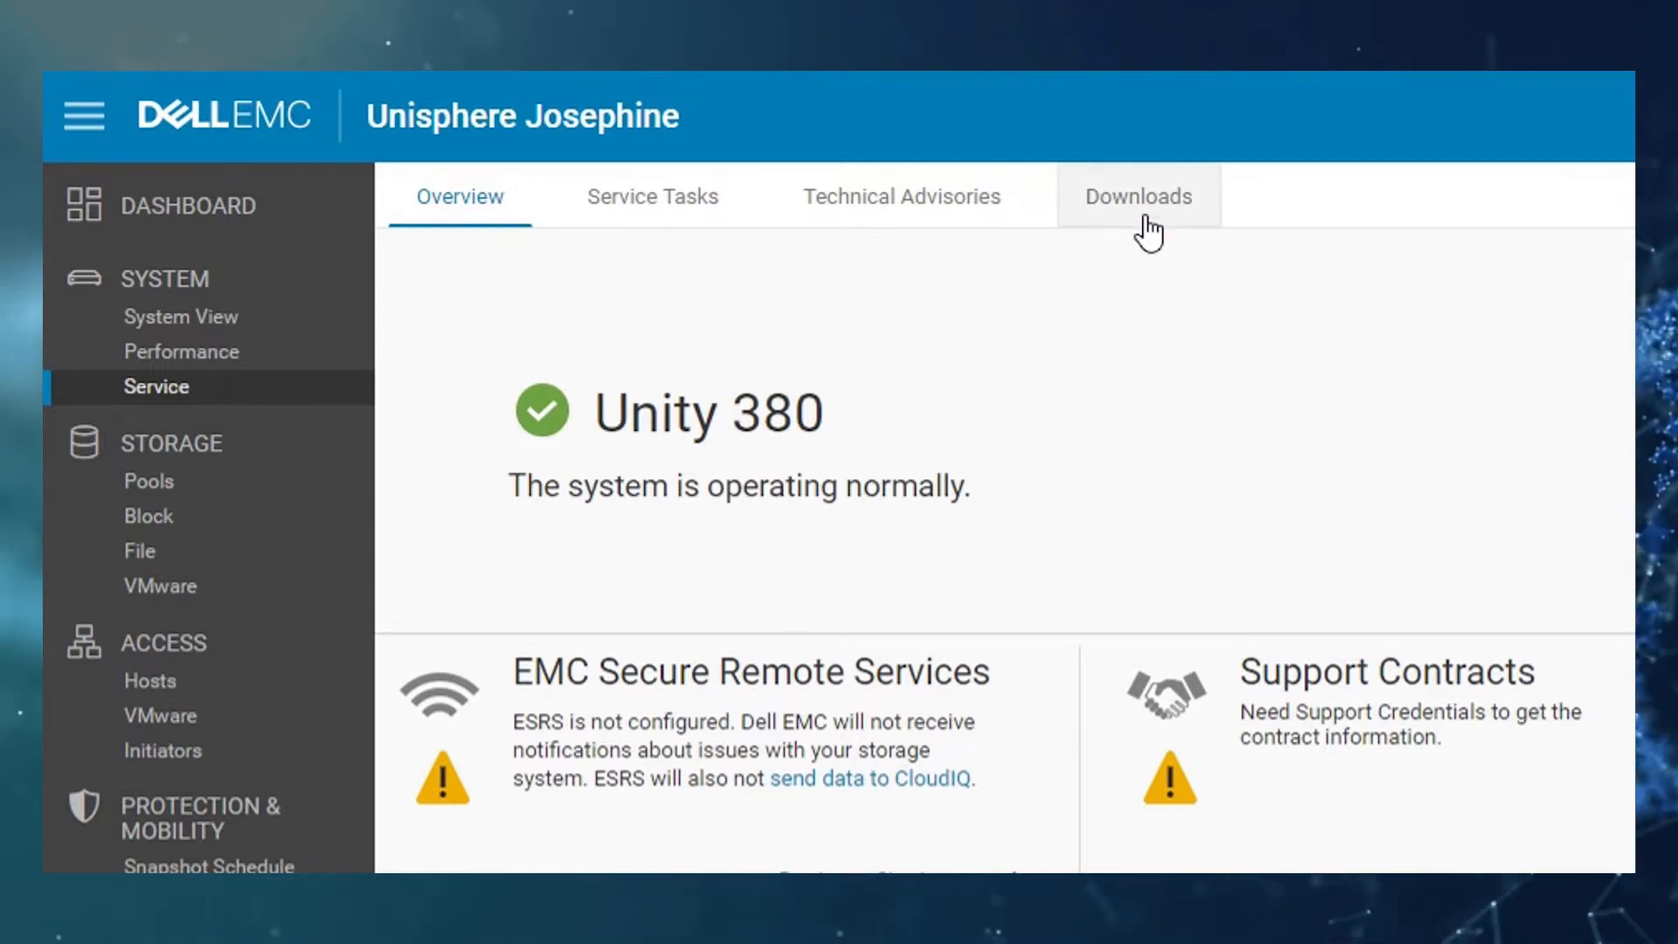
Switch to the Downloads section showing the Performance Archive File list.
click(1138, 196)
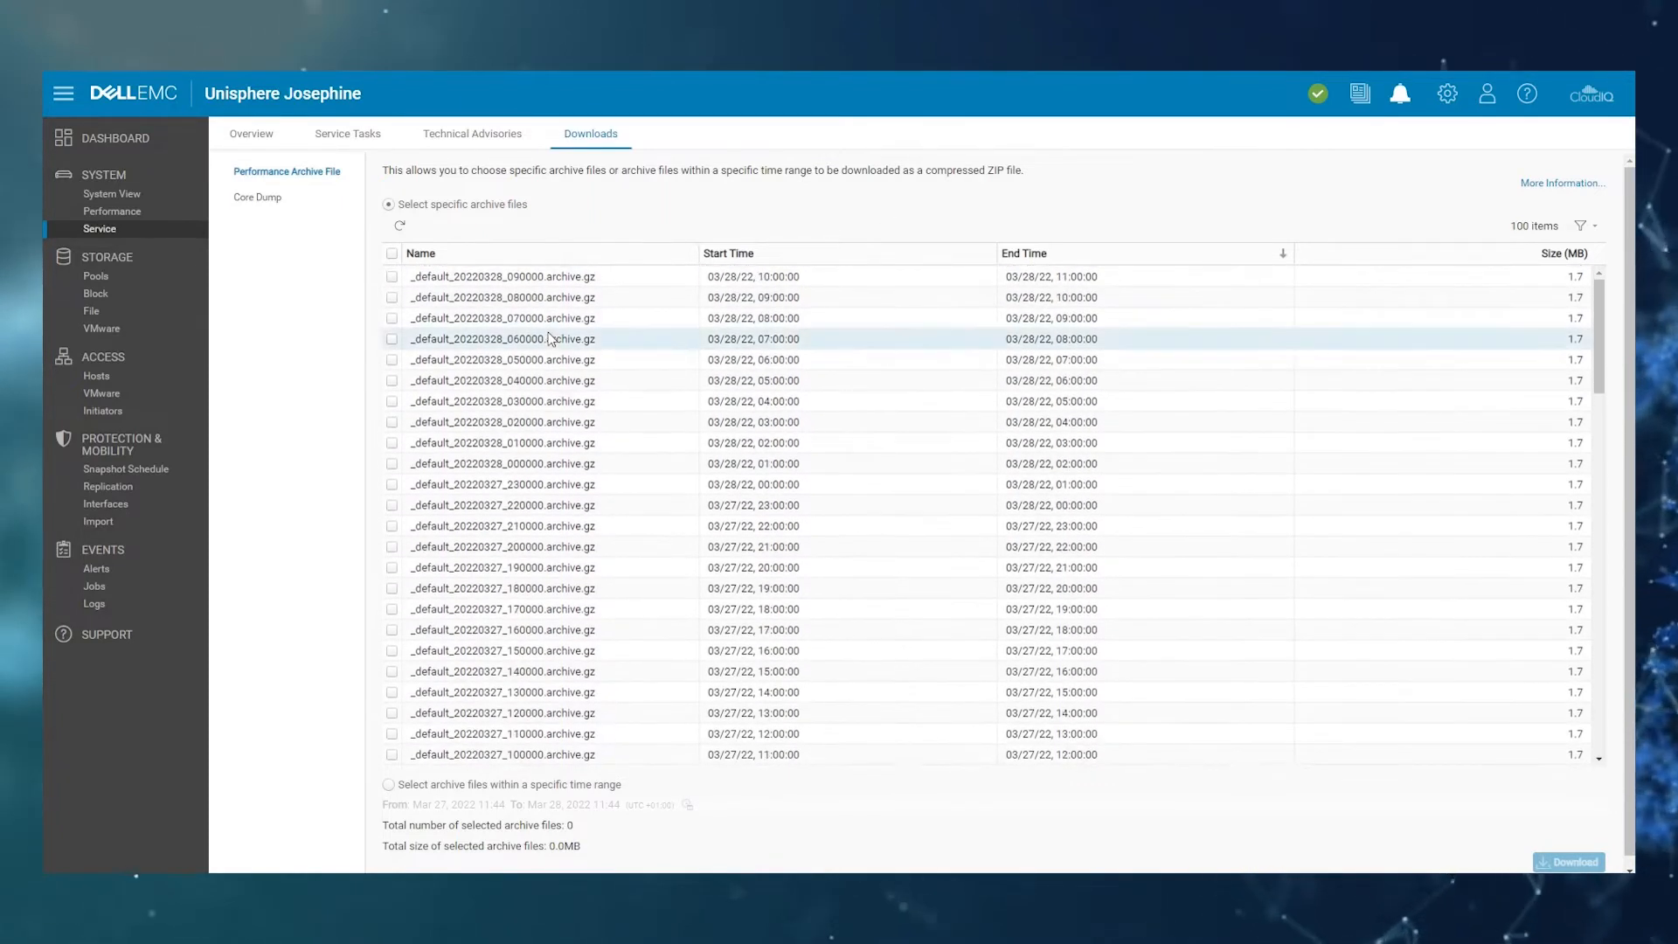
mouse_move(599, 281)
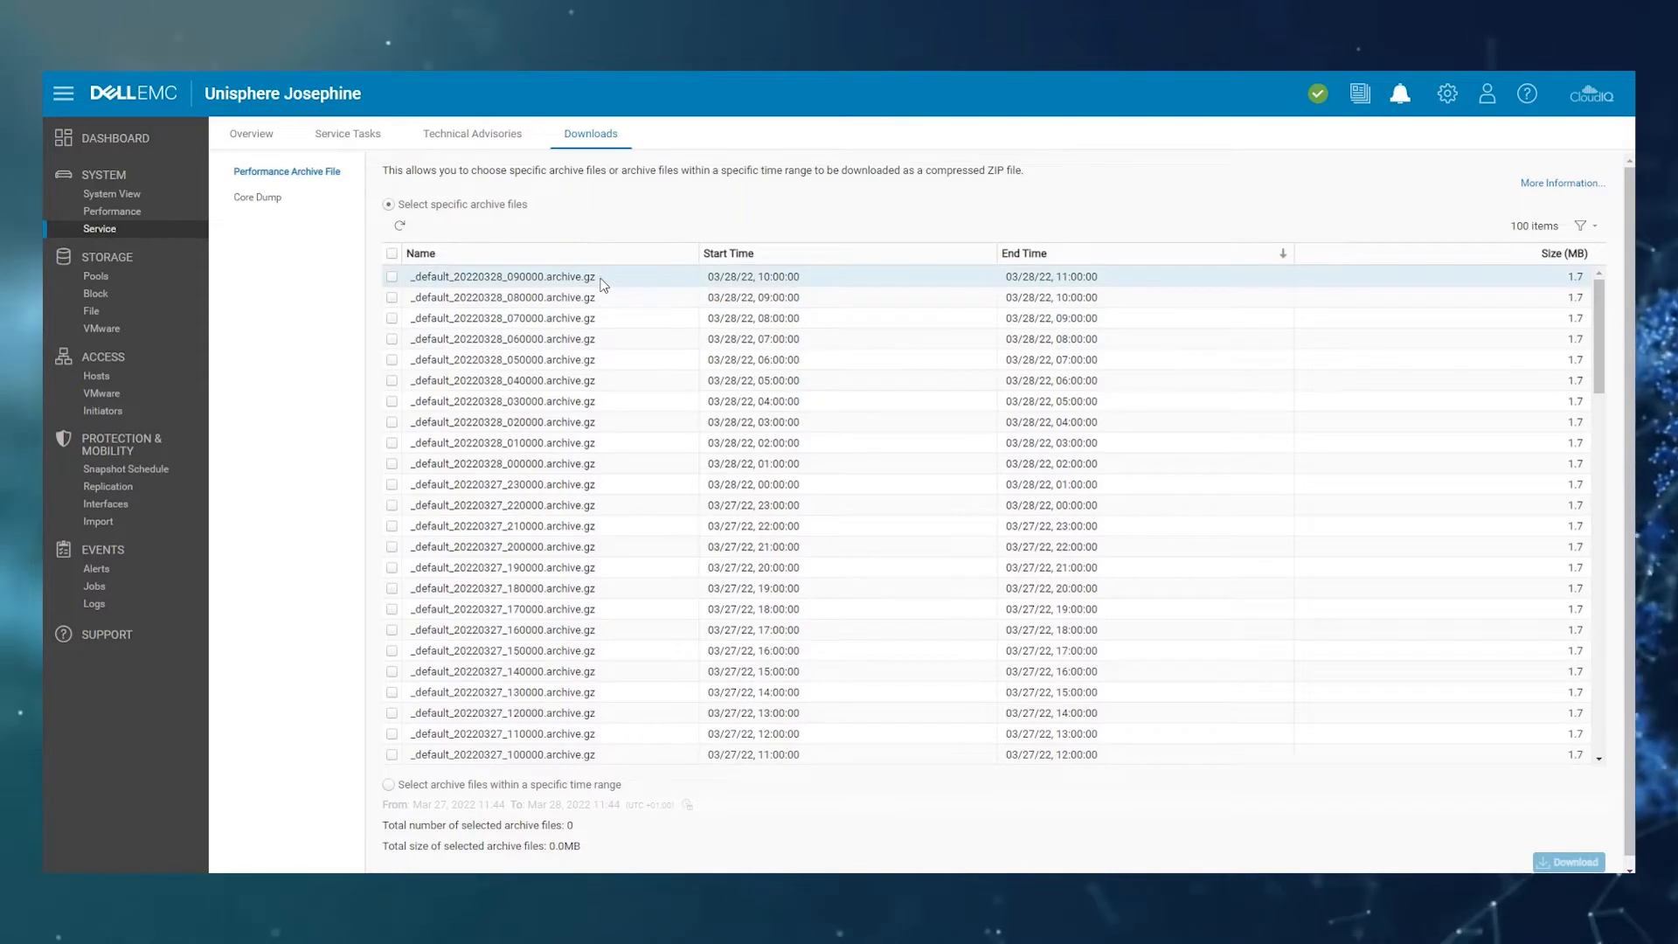
mouse_move(503, 296)
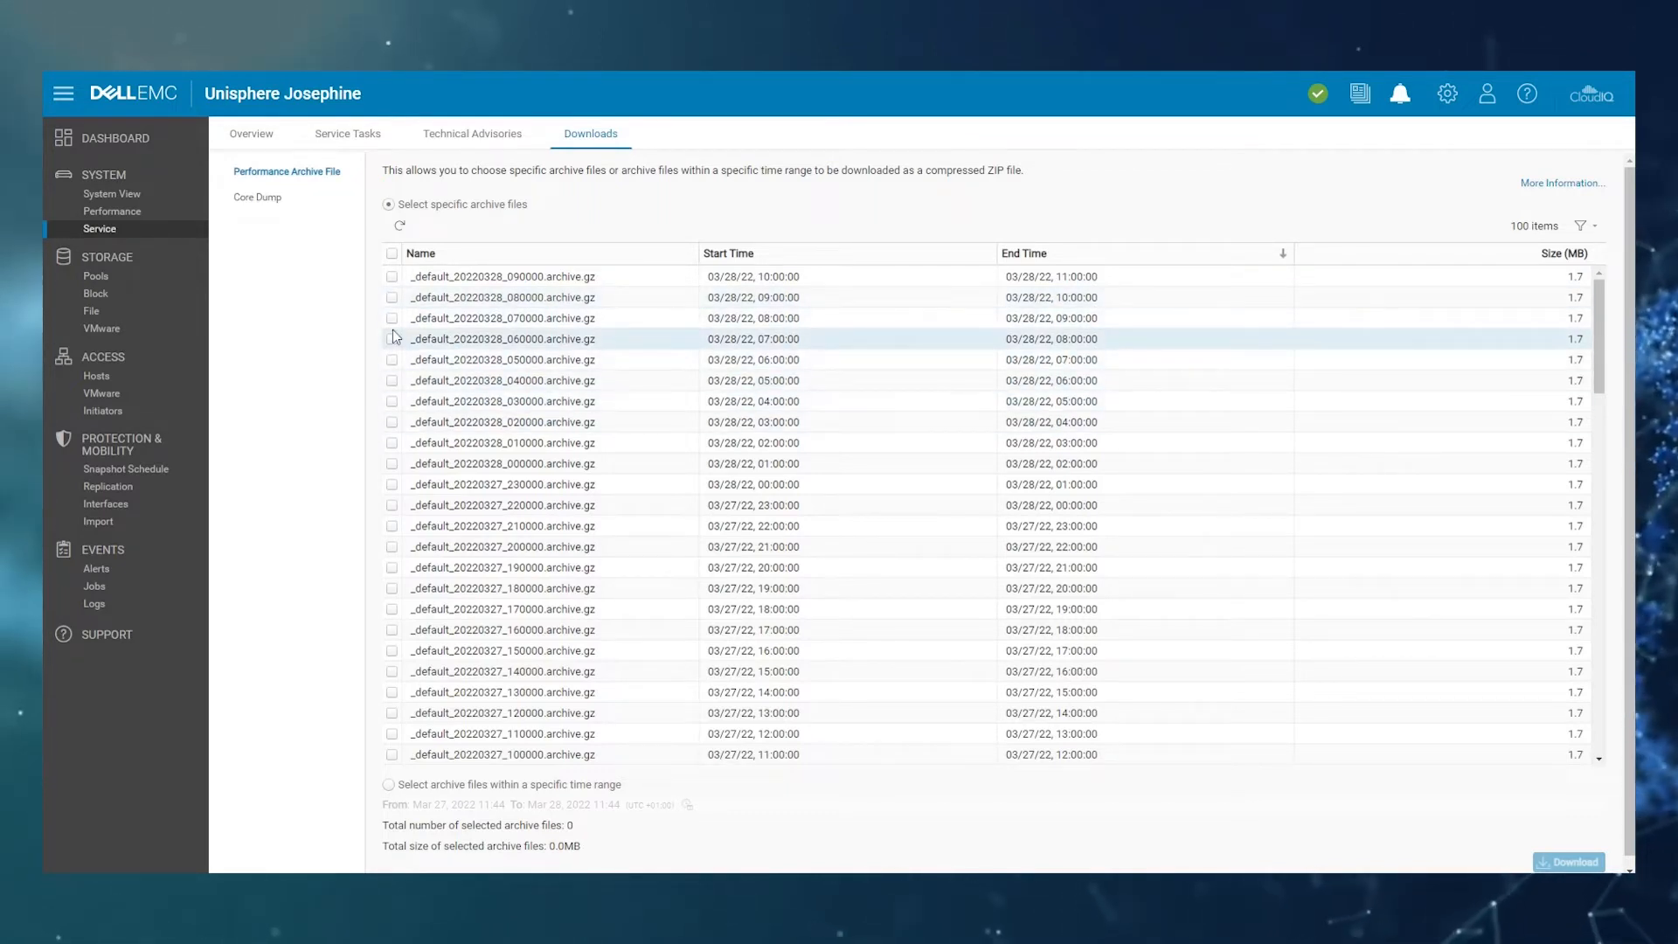
click(391, 318)
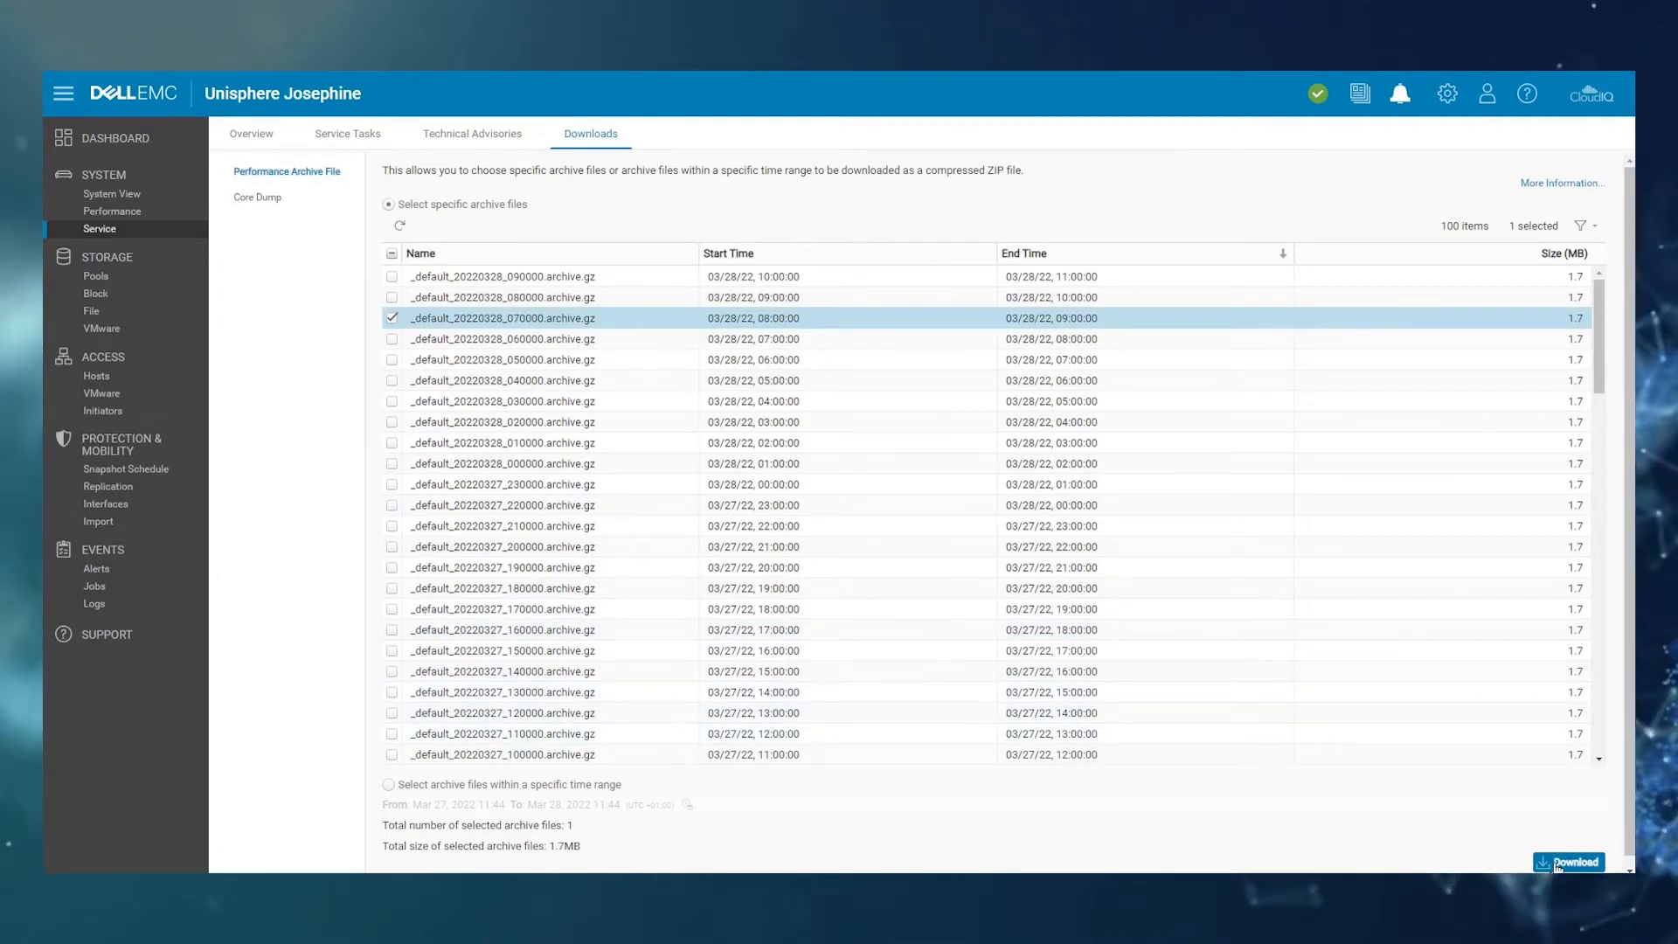
click(391, 339)
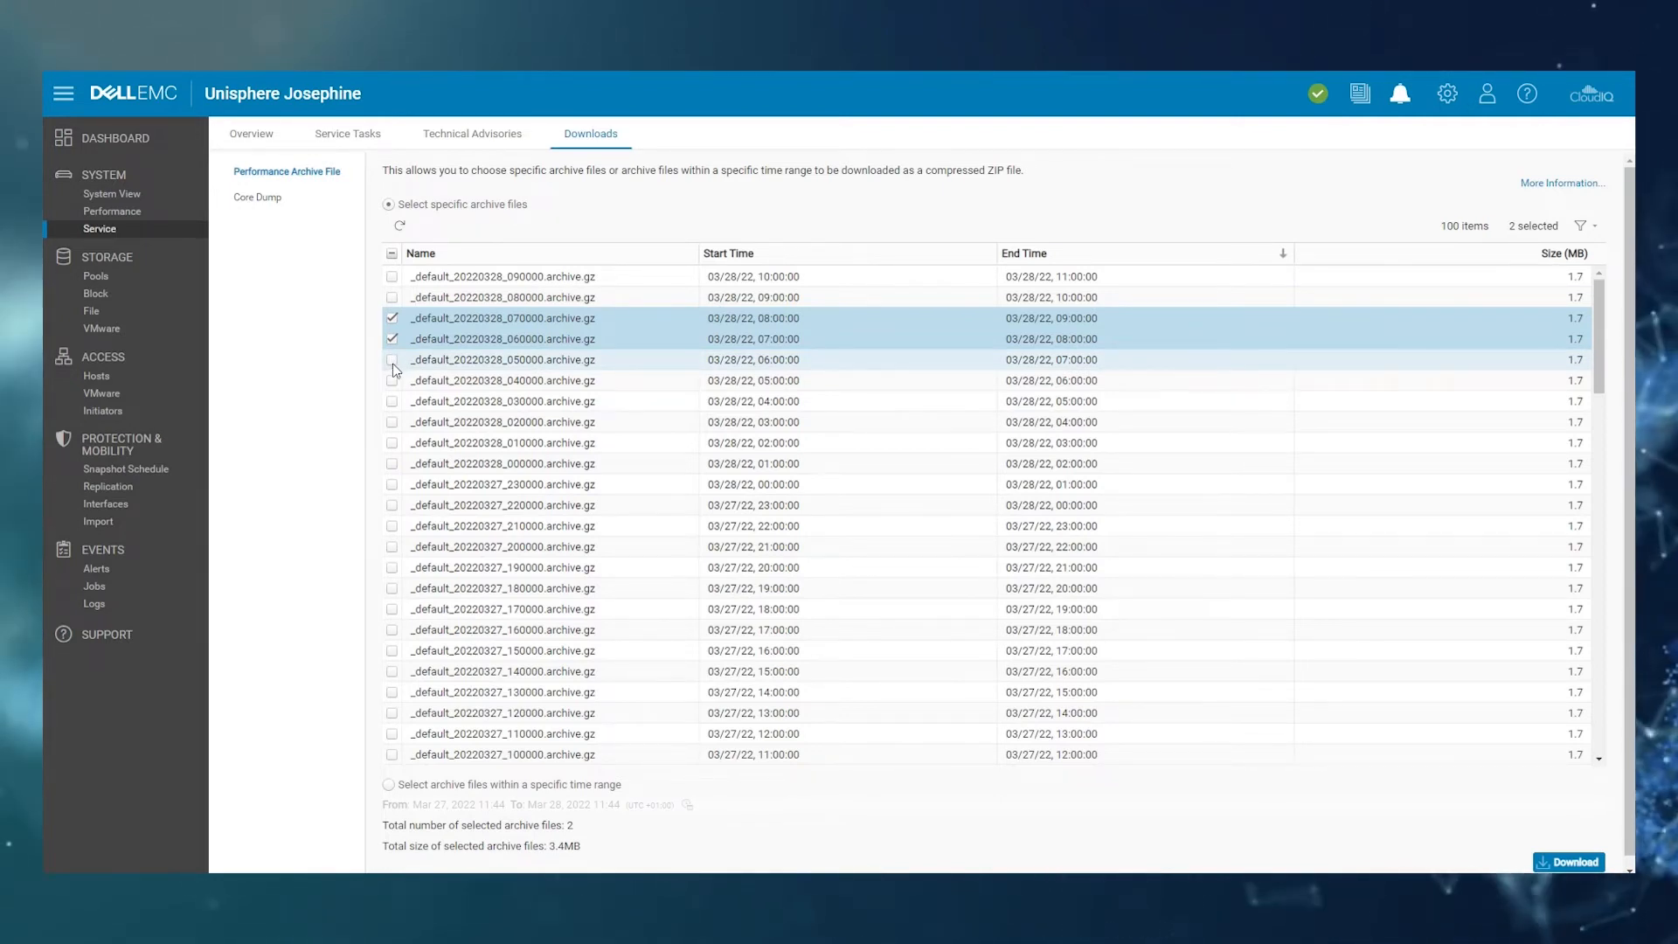
click(391, 359)
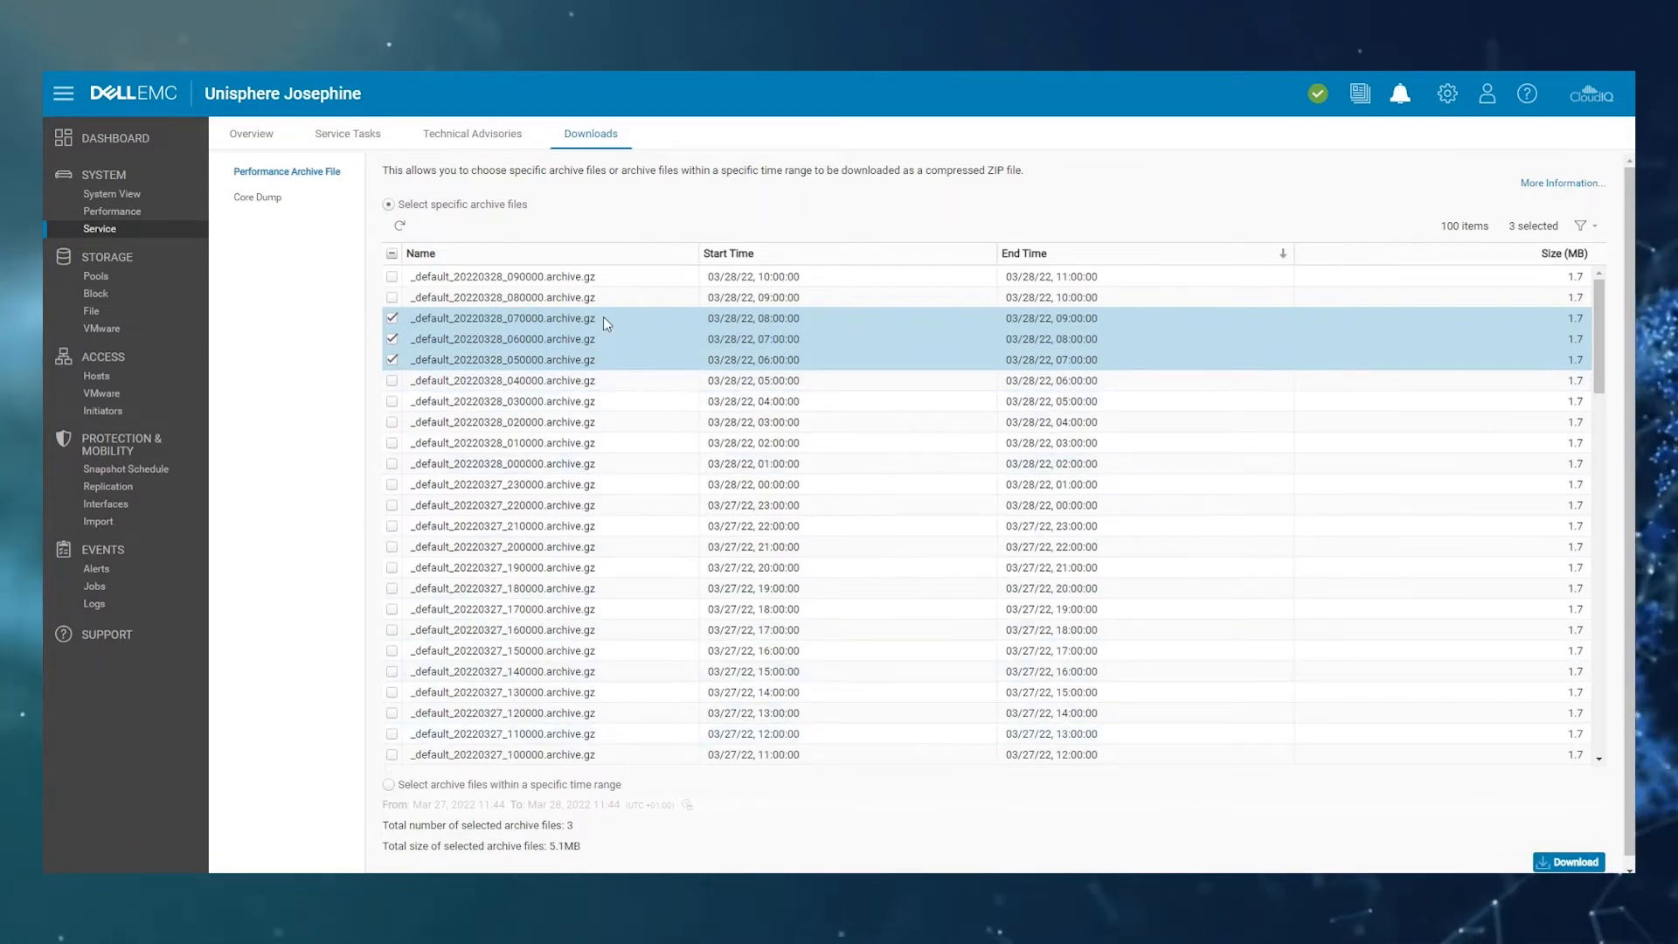
mouse_move(625, 354)
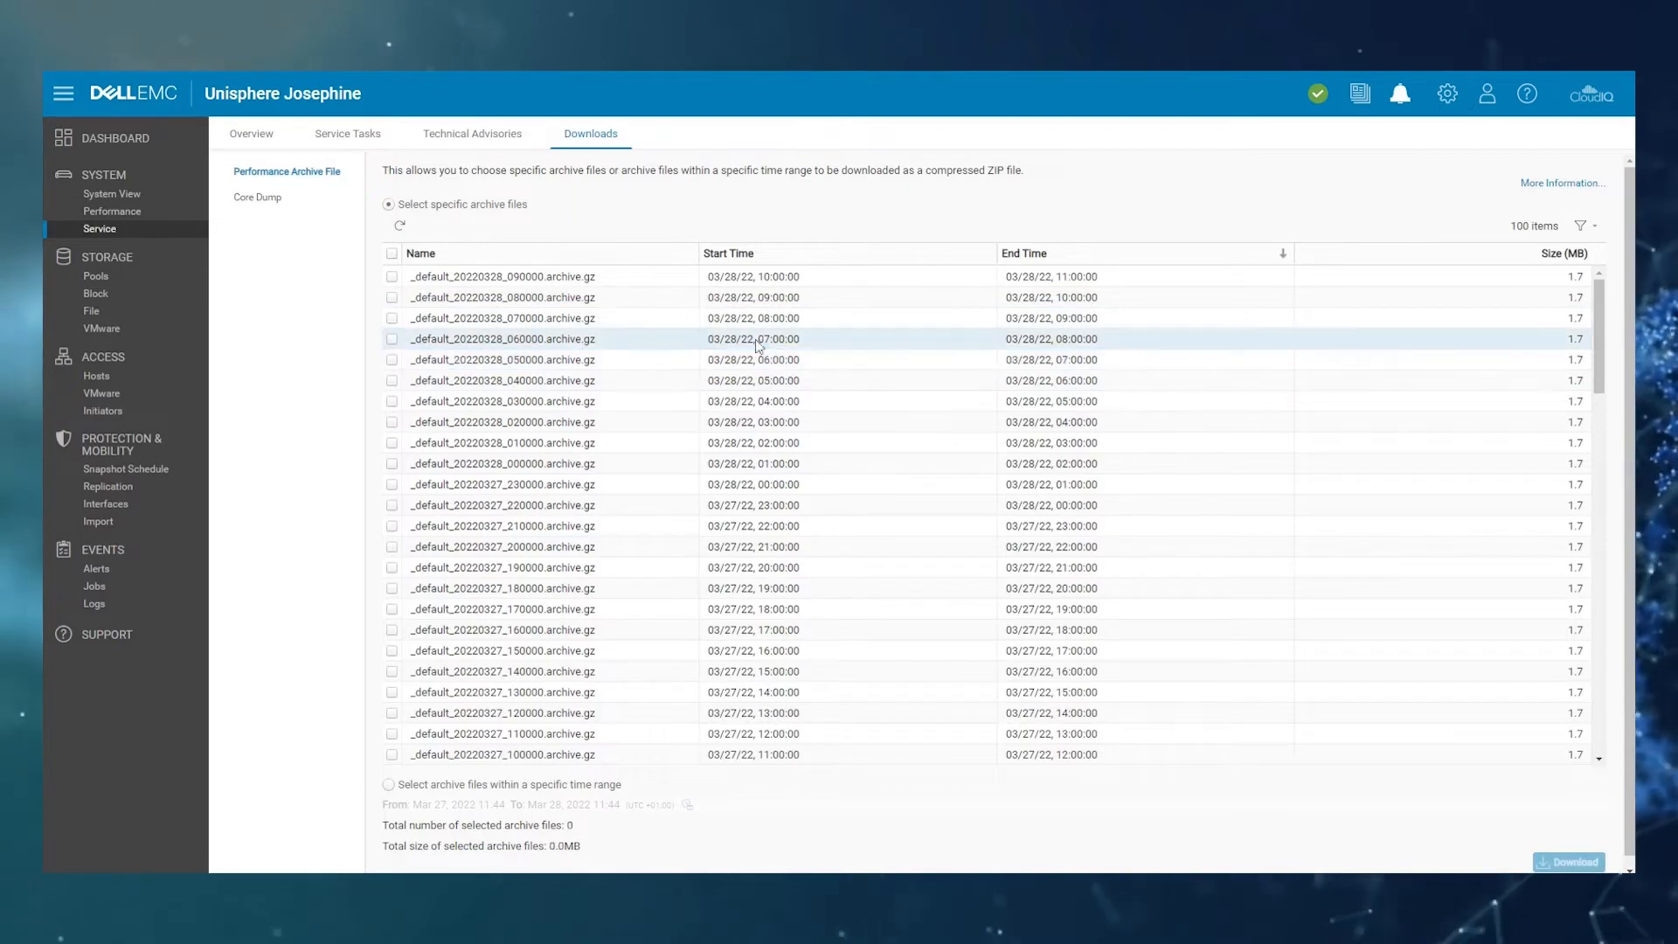
Choose selecting archive files within a specific time range, covering 23 files (39.3 MB).
scroll(down, 3)
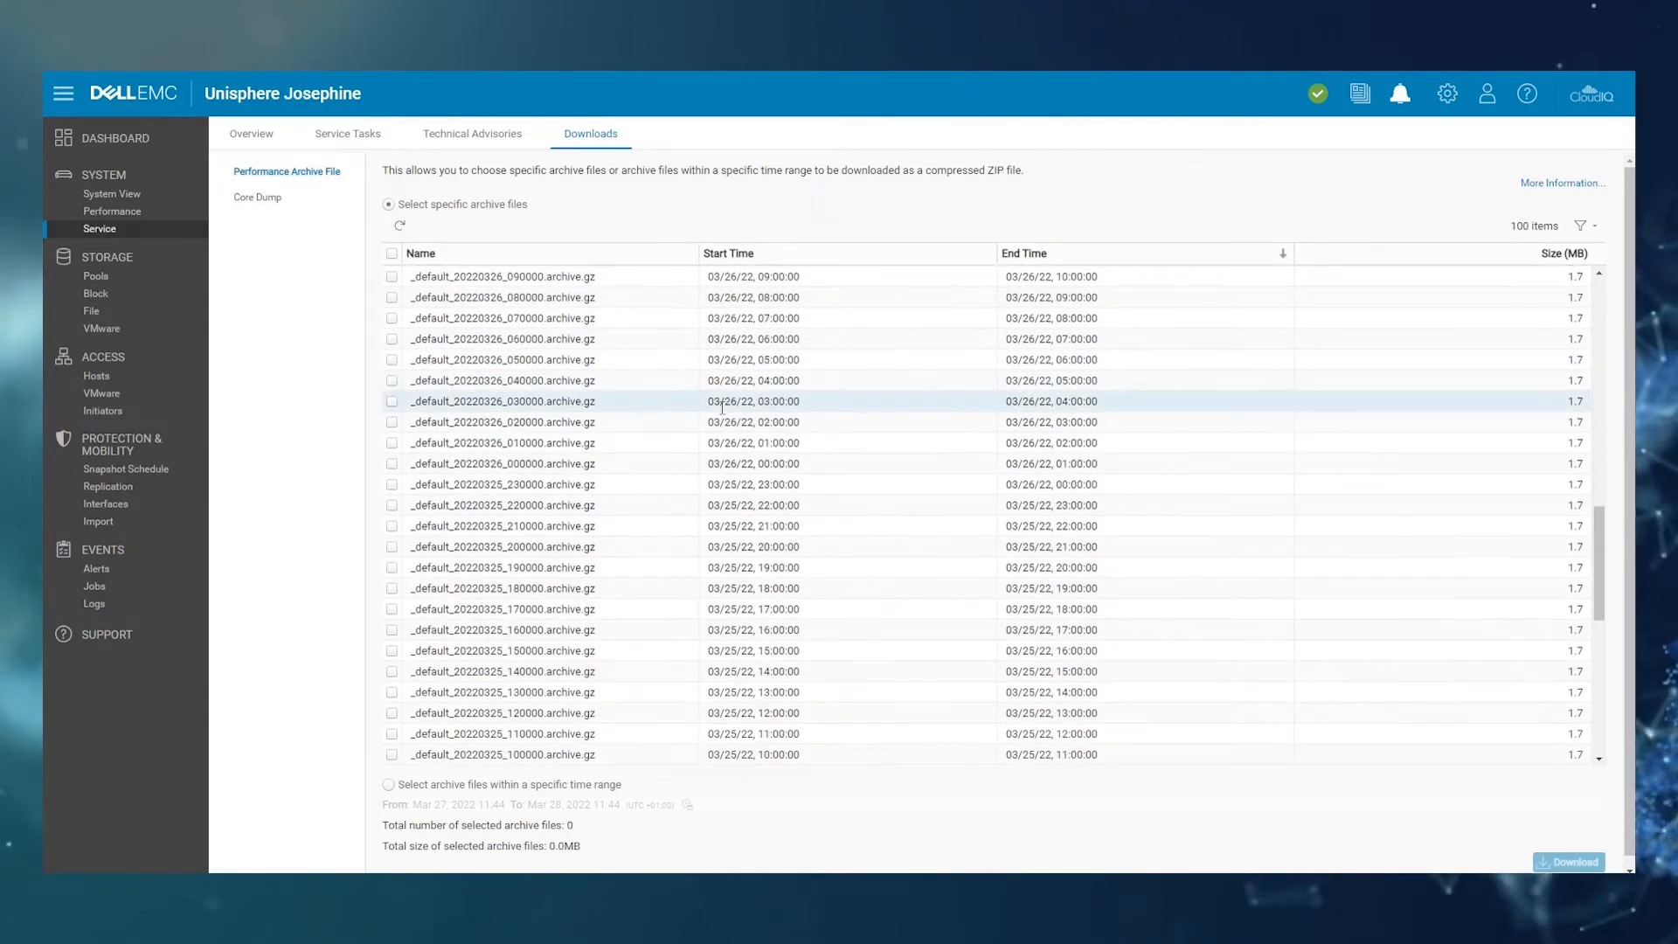
scroll(down, 3)
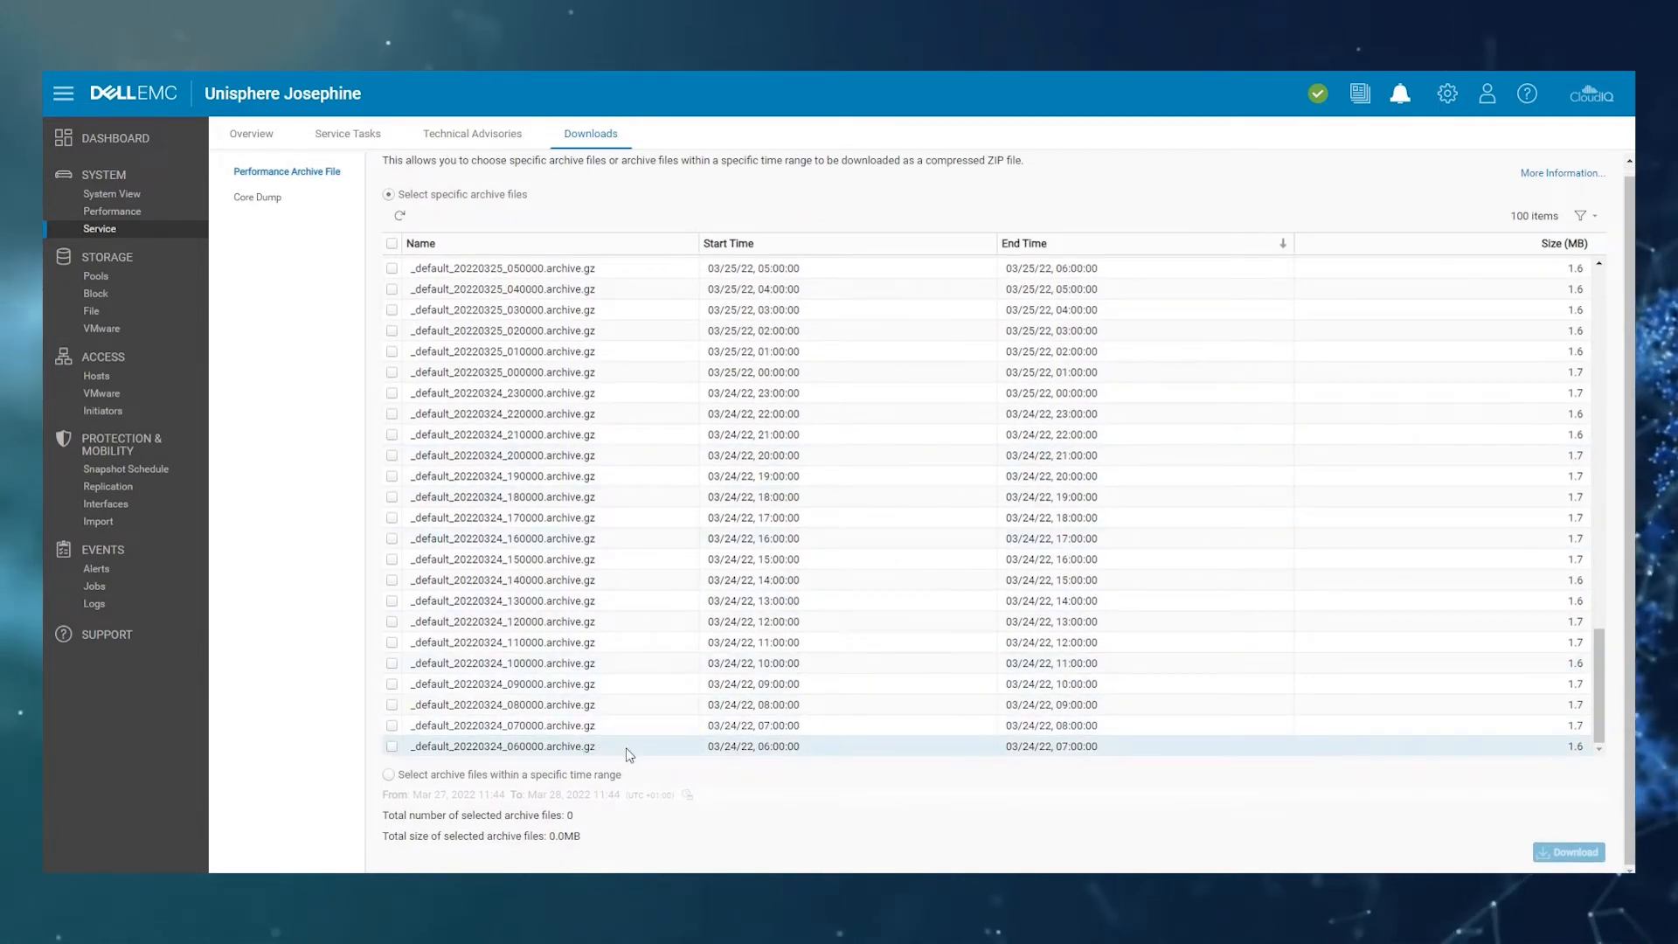
mouse_move(601, 725)
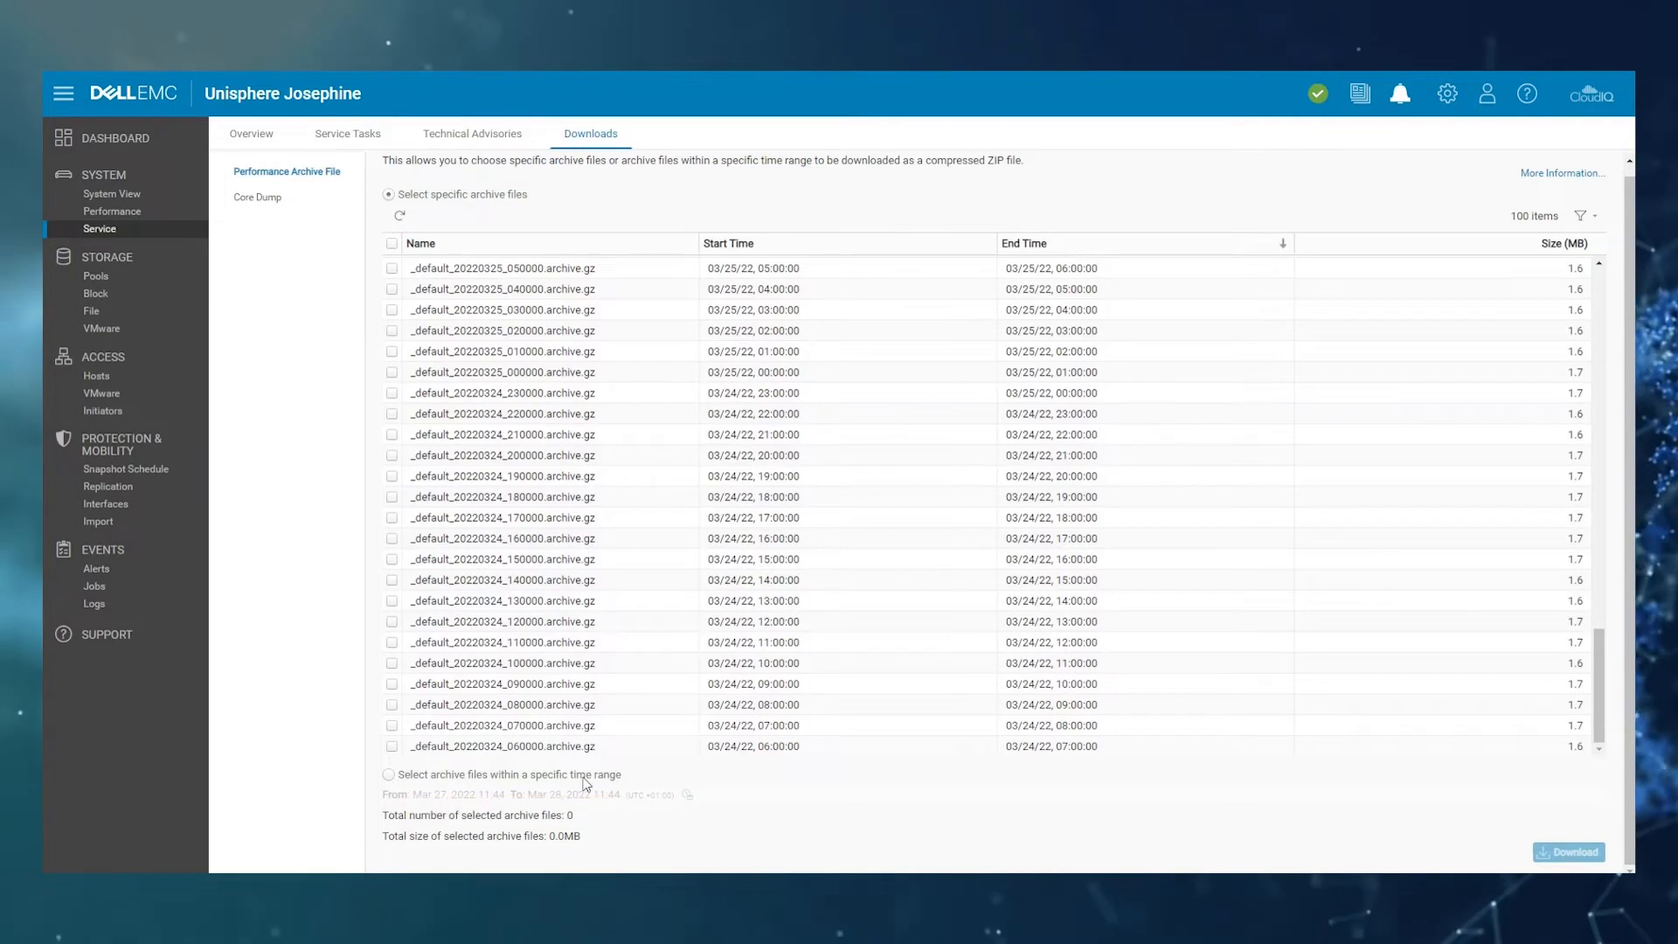
click(387, 772)
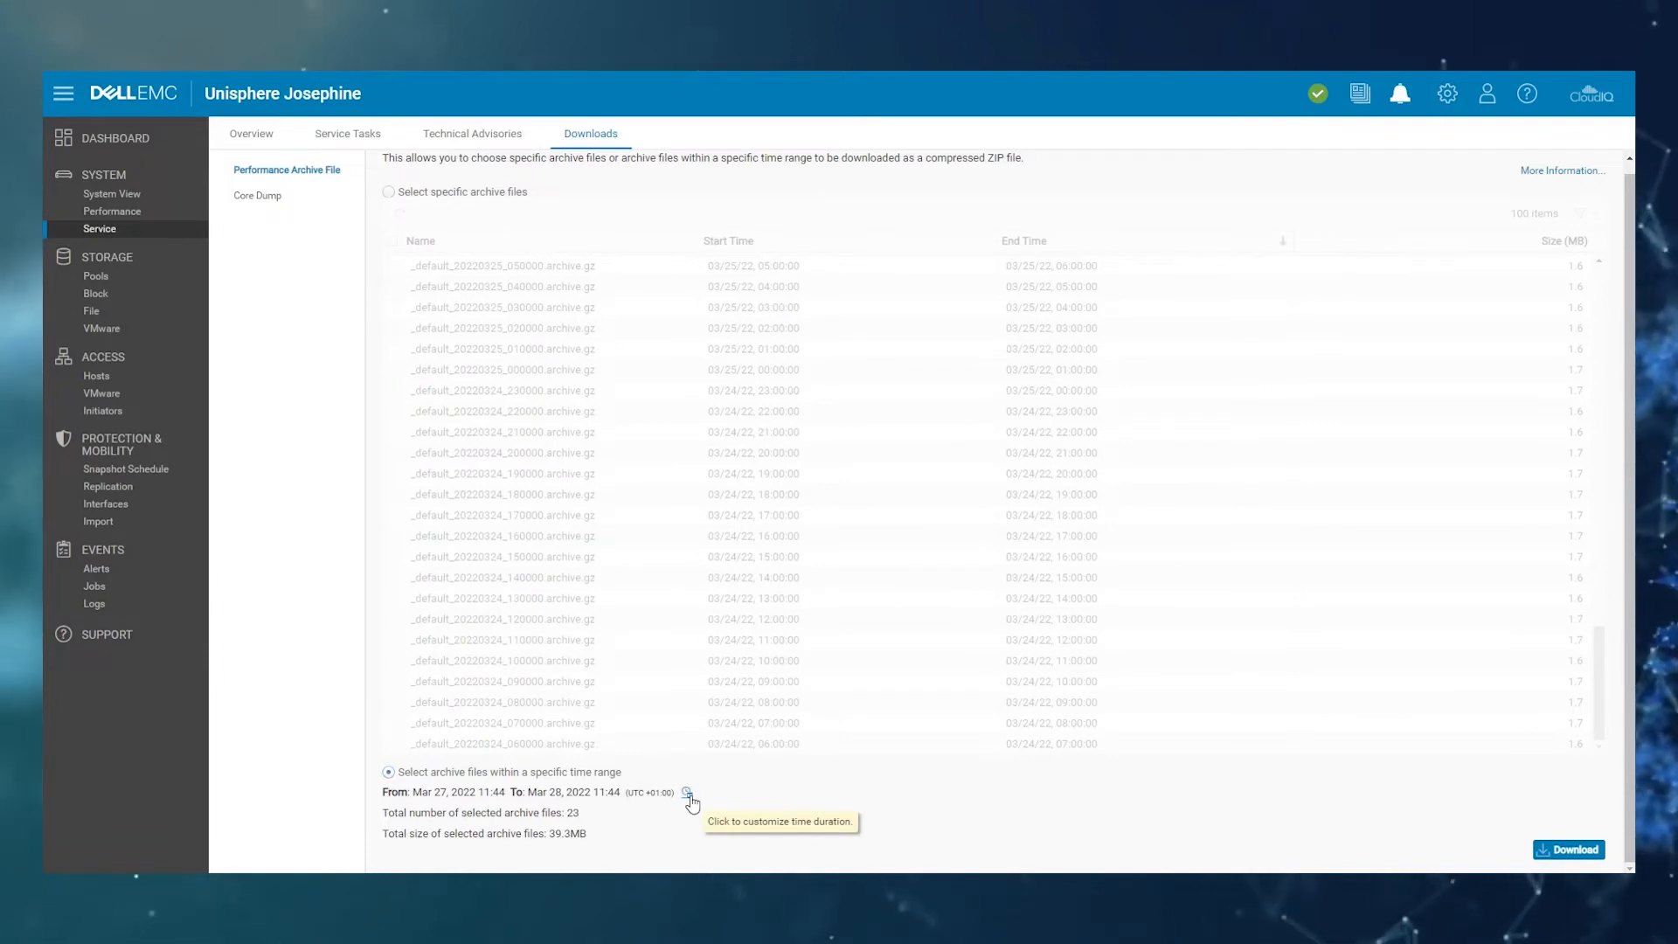
Open the custom time range and set the start to 02/23/22 08:00.
click(687, 791)
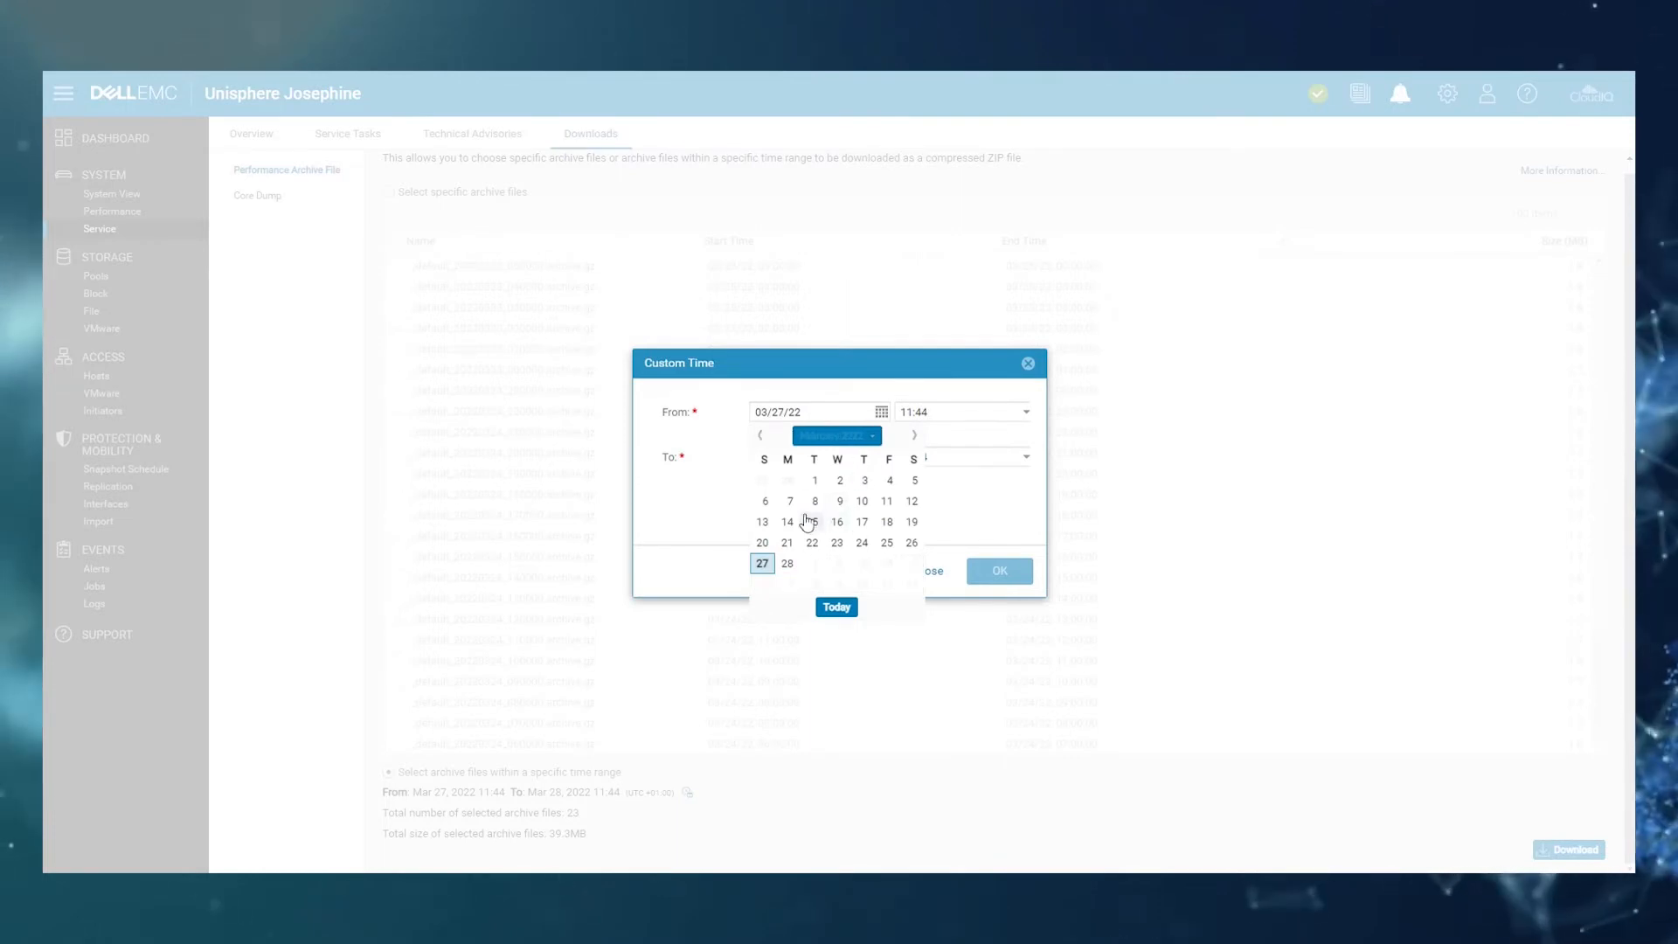
mouse_move(826, 549)
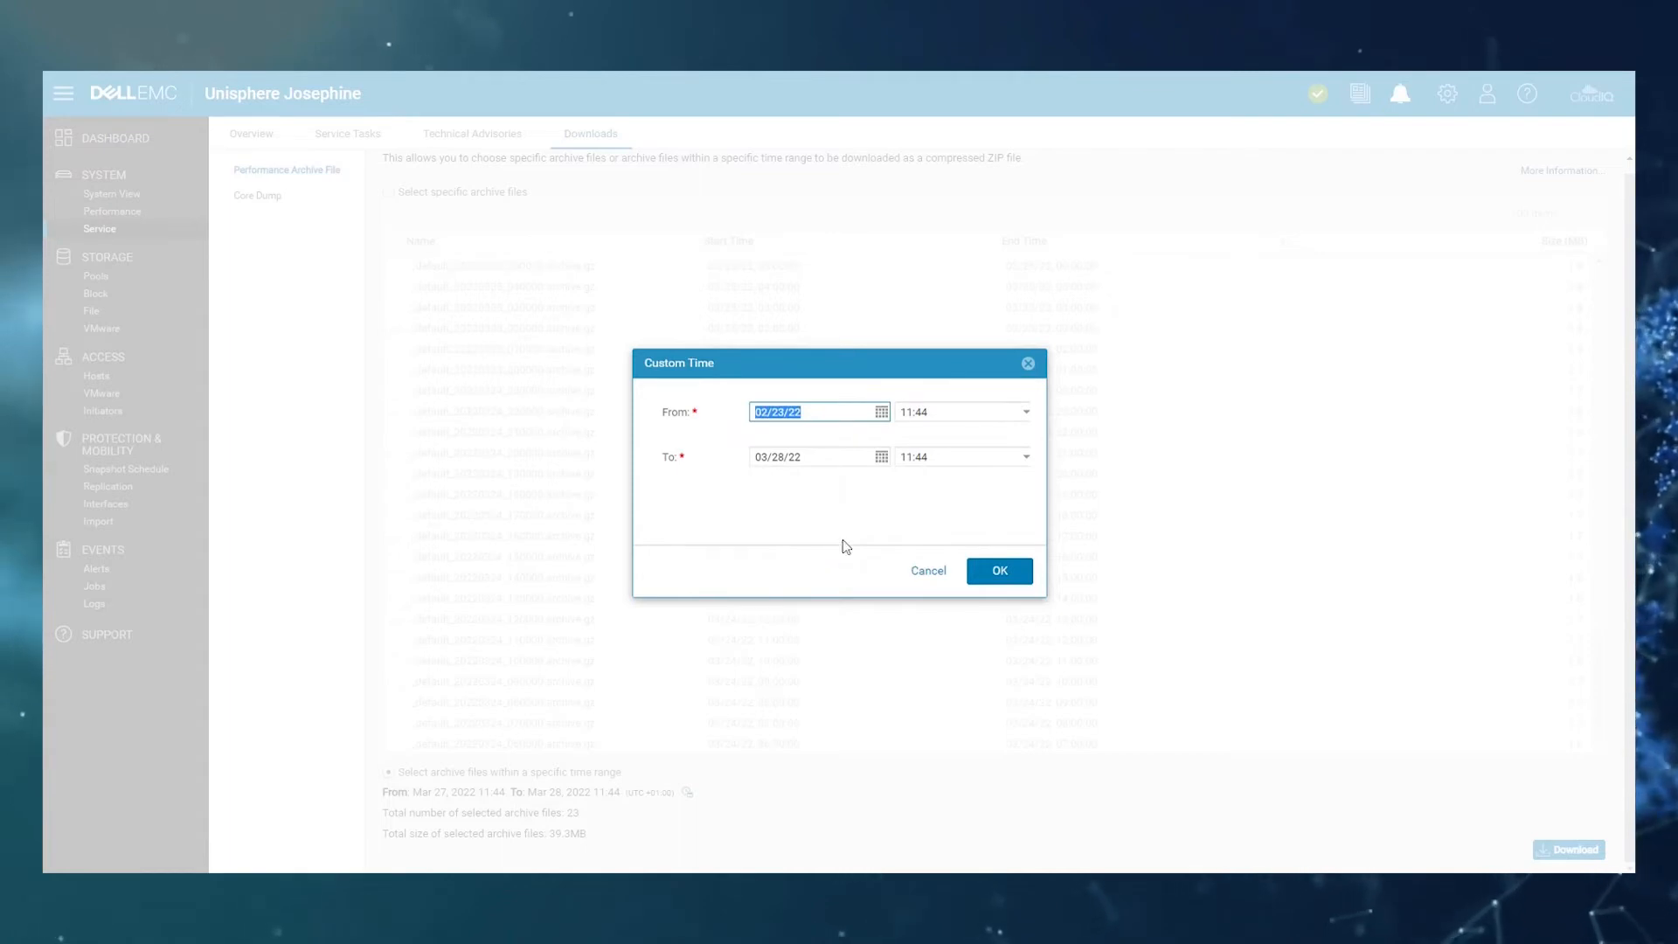
click(952, 411)
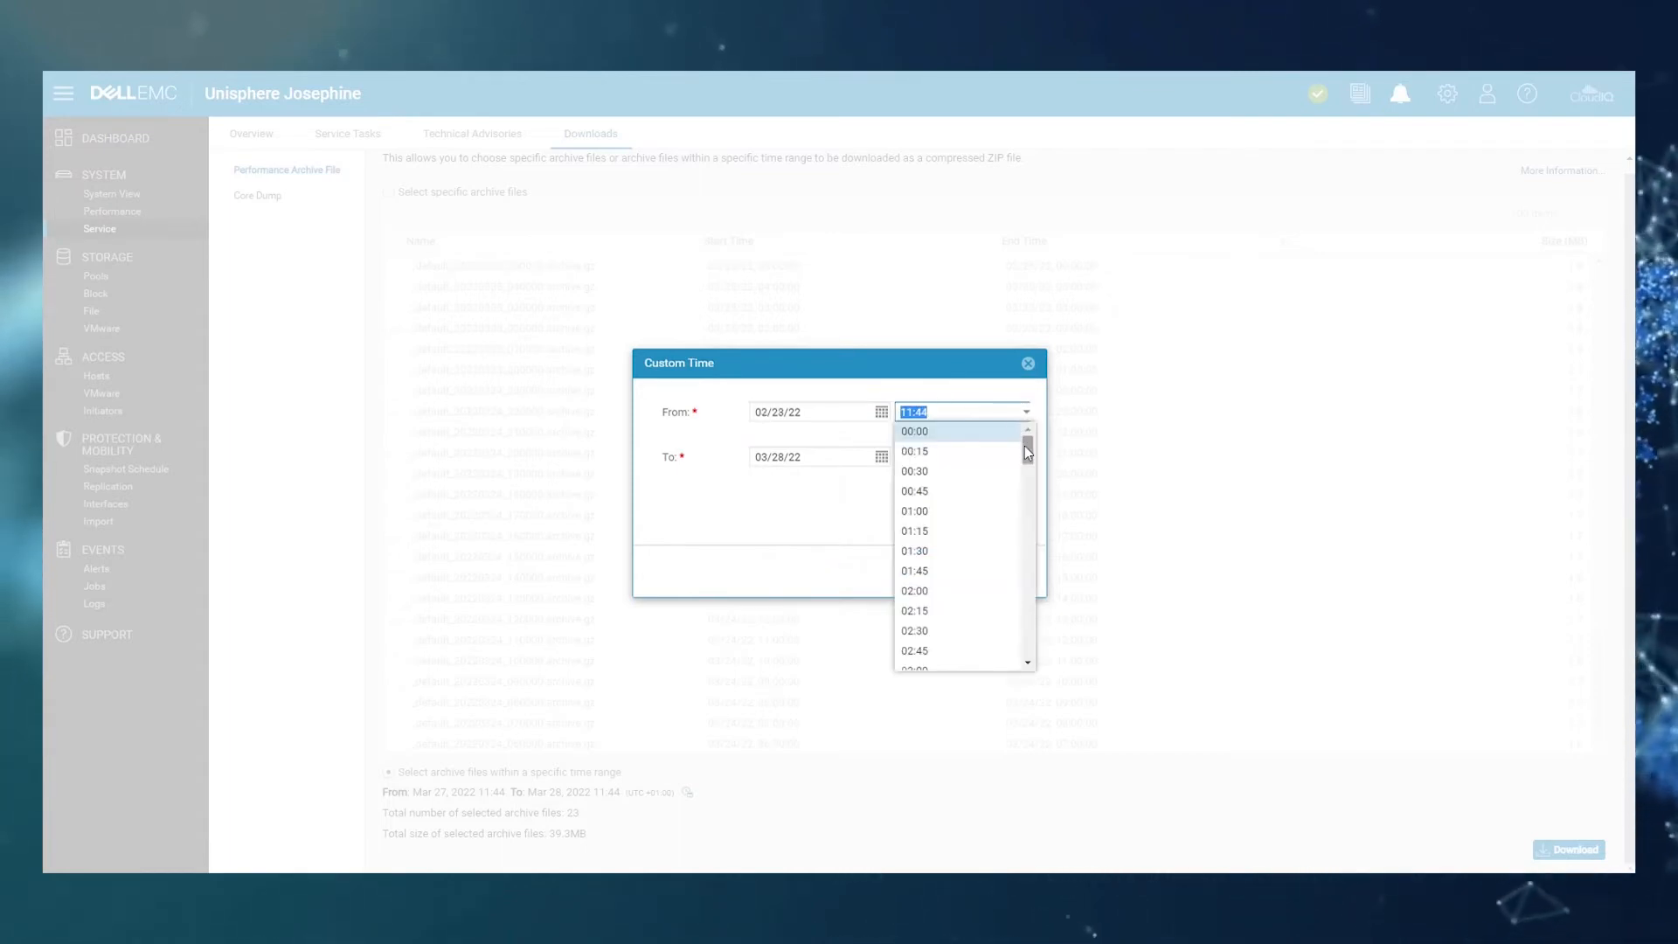
scroll(down, 3)
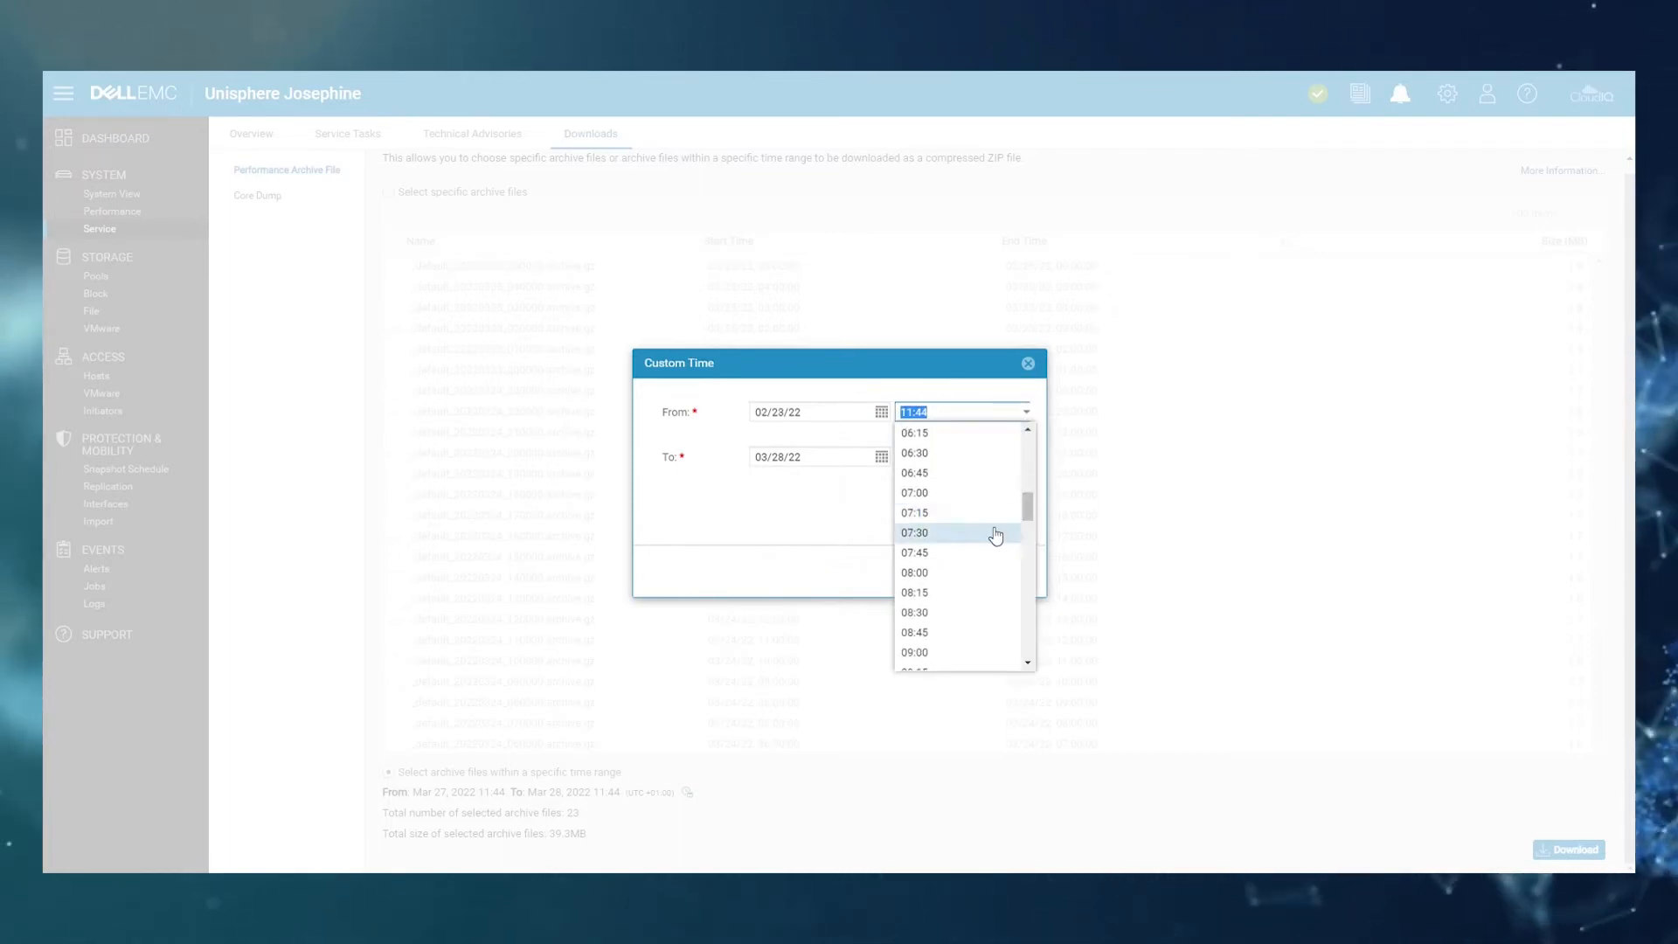
click(914, 572)
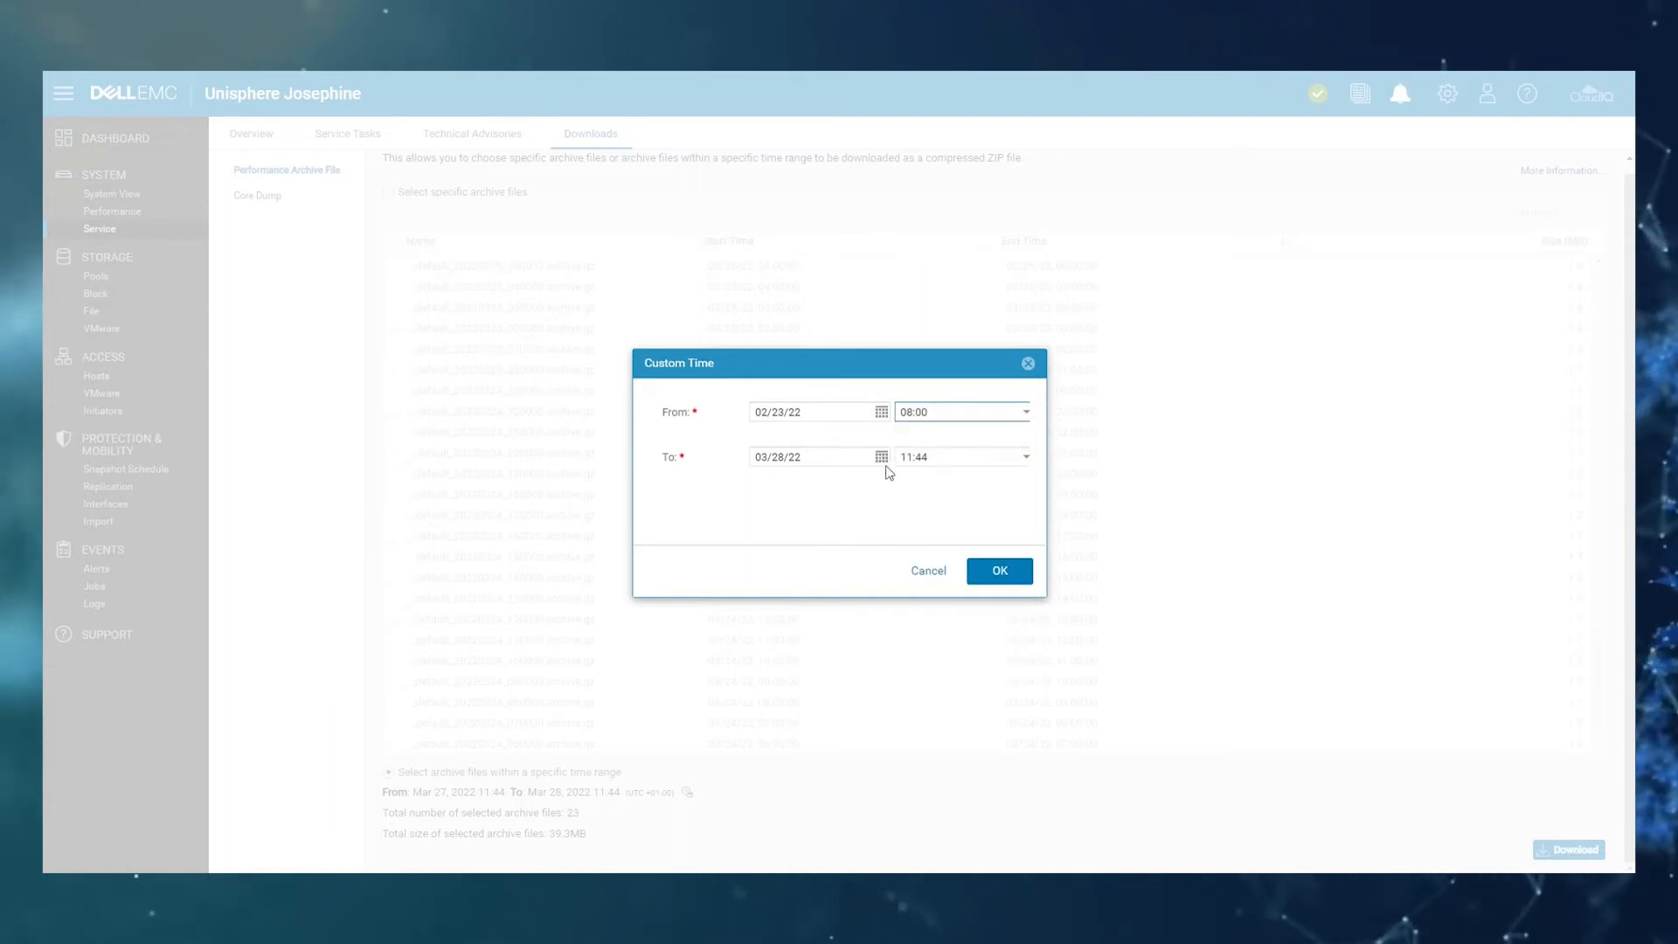
Set the end to 02/23/22 11:00 and confirm, selecting 3 files (4.9 MB).
click(880, 457)
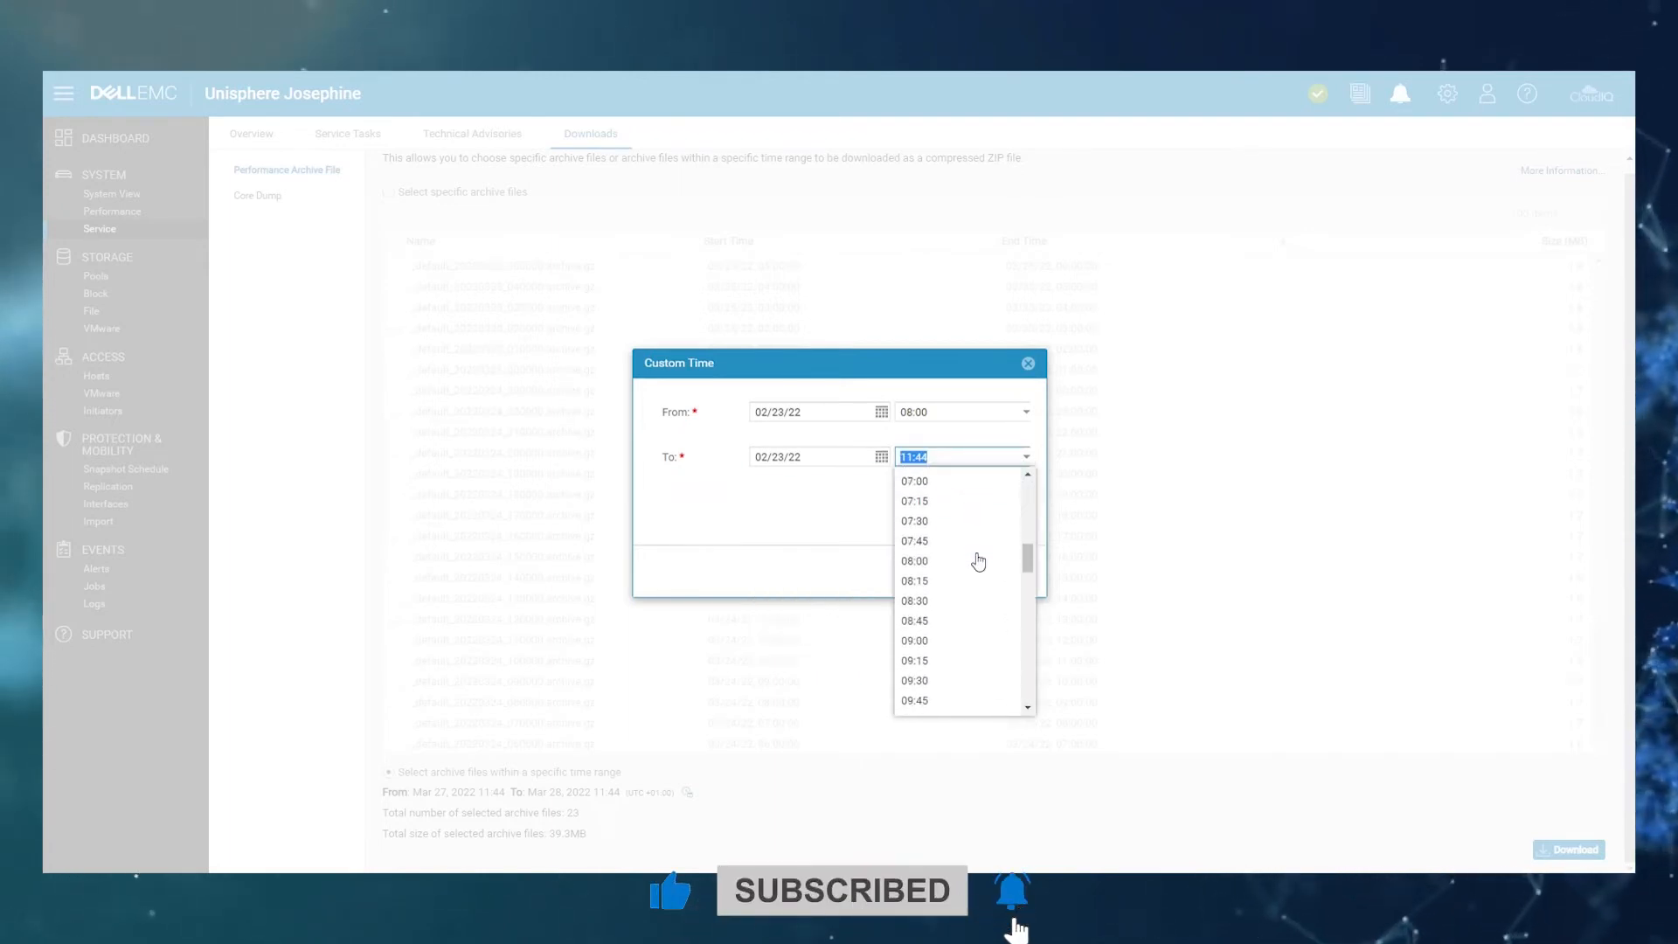
scroll(down, 3)
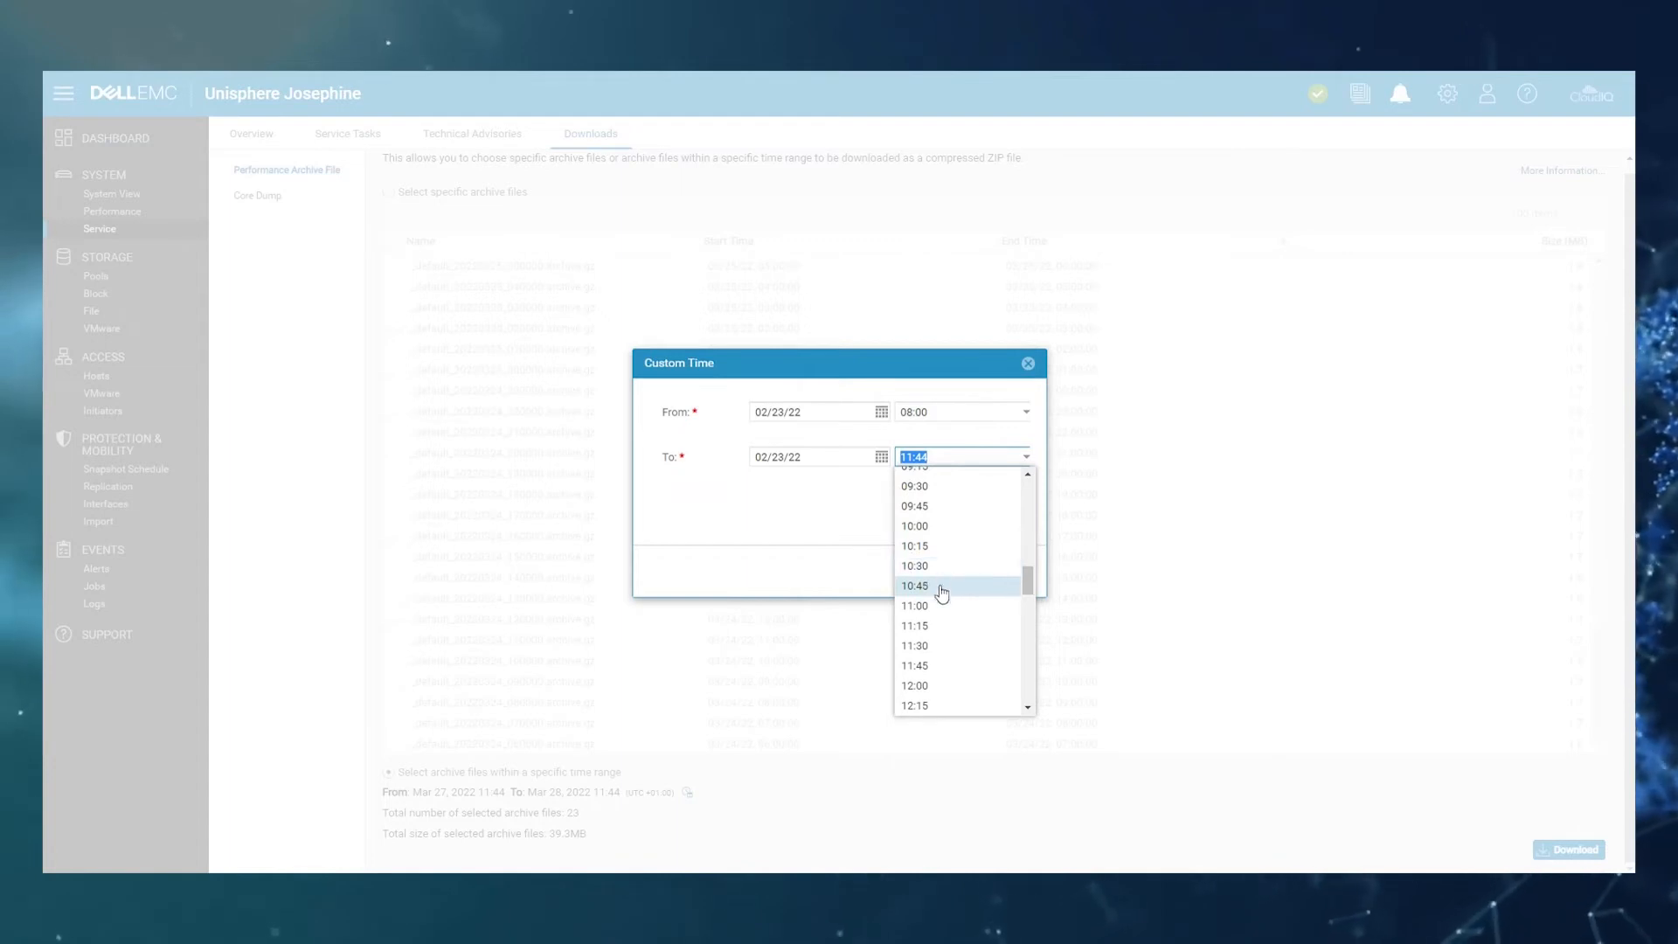
click(915, 606)
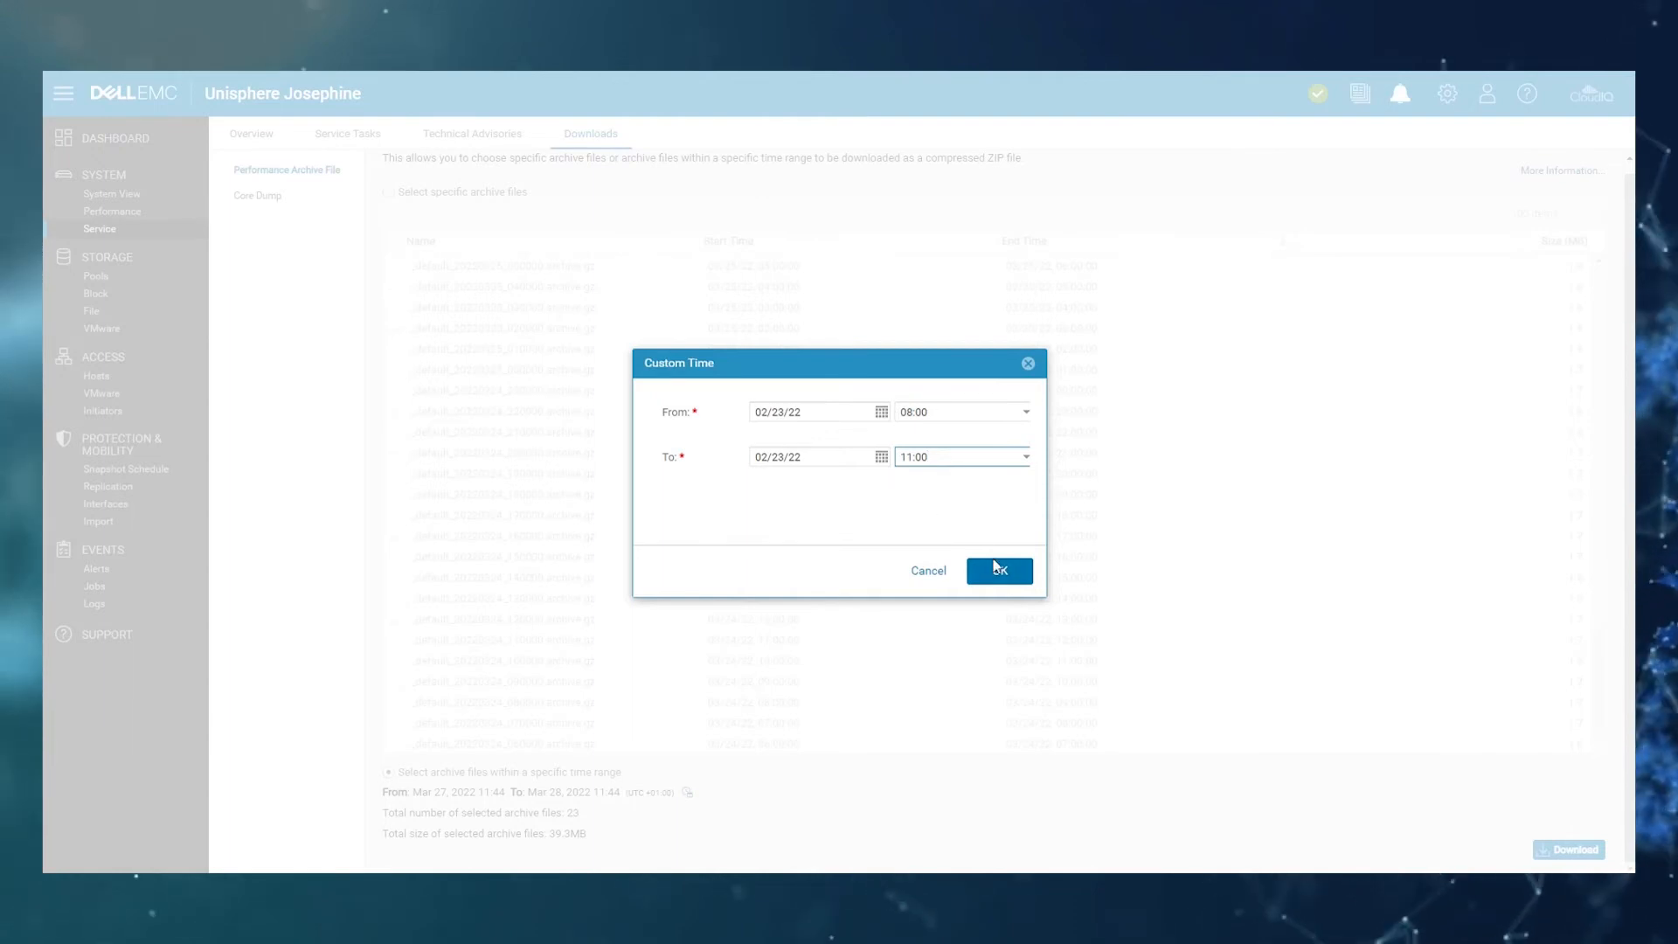
click(997, 571)
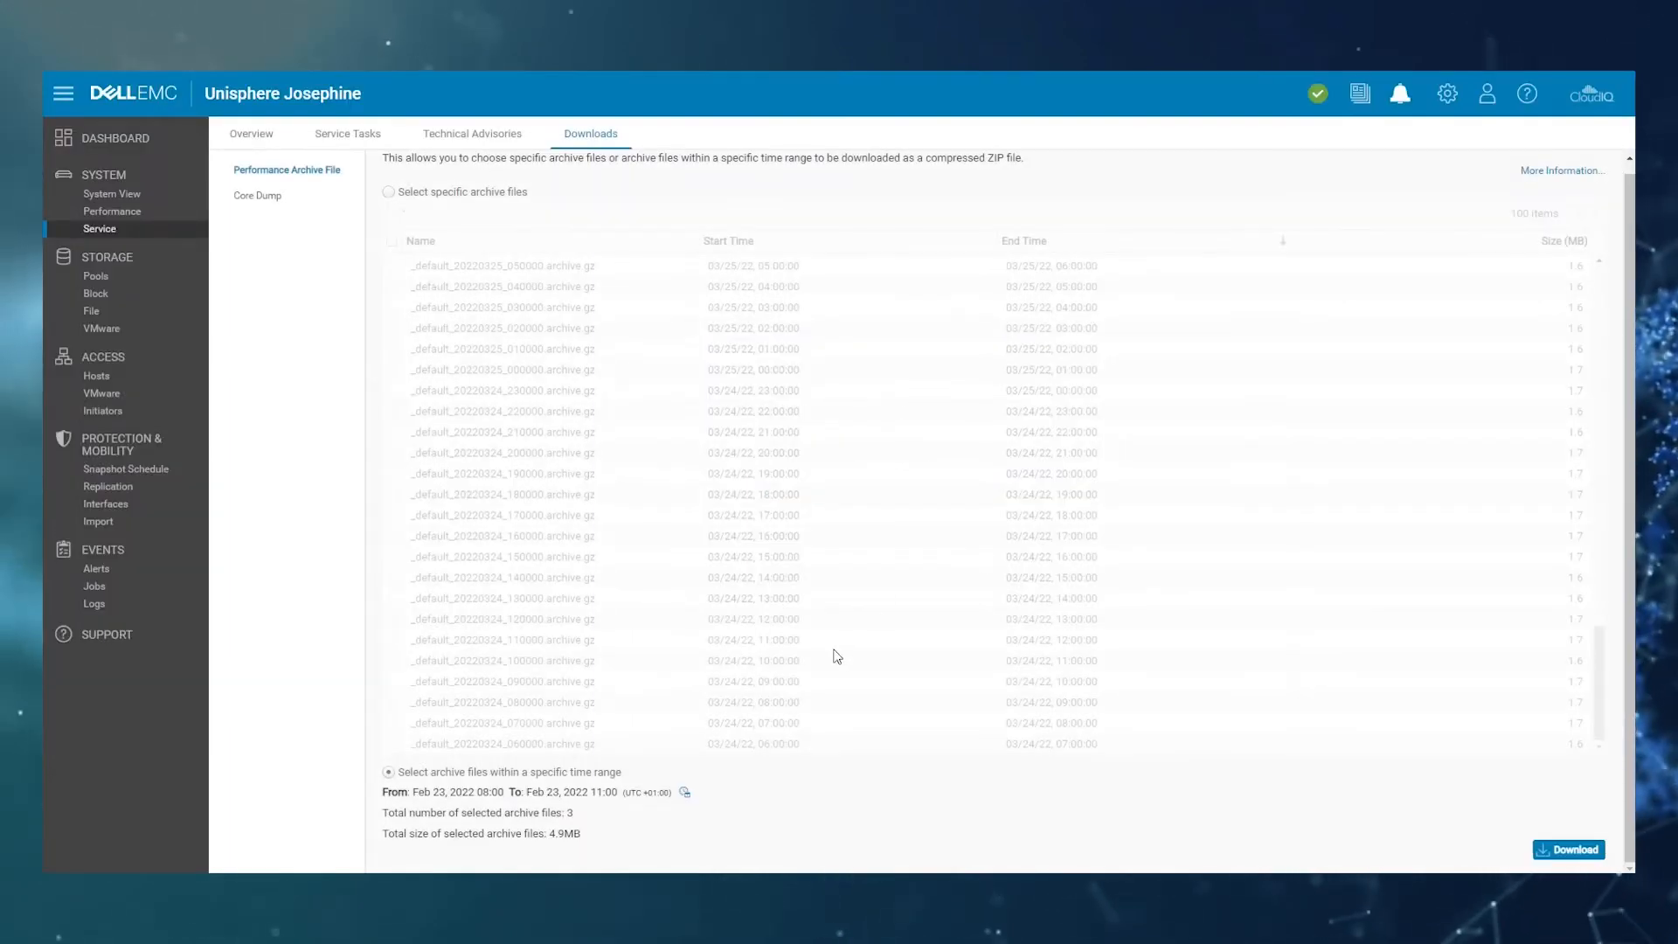
mouse_move(396, 820)
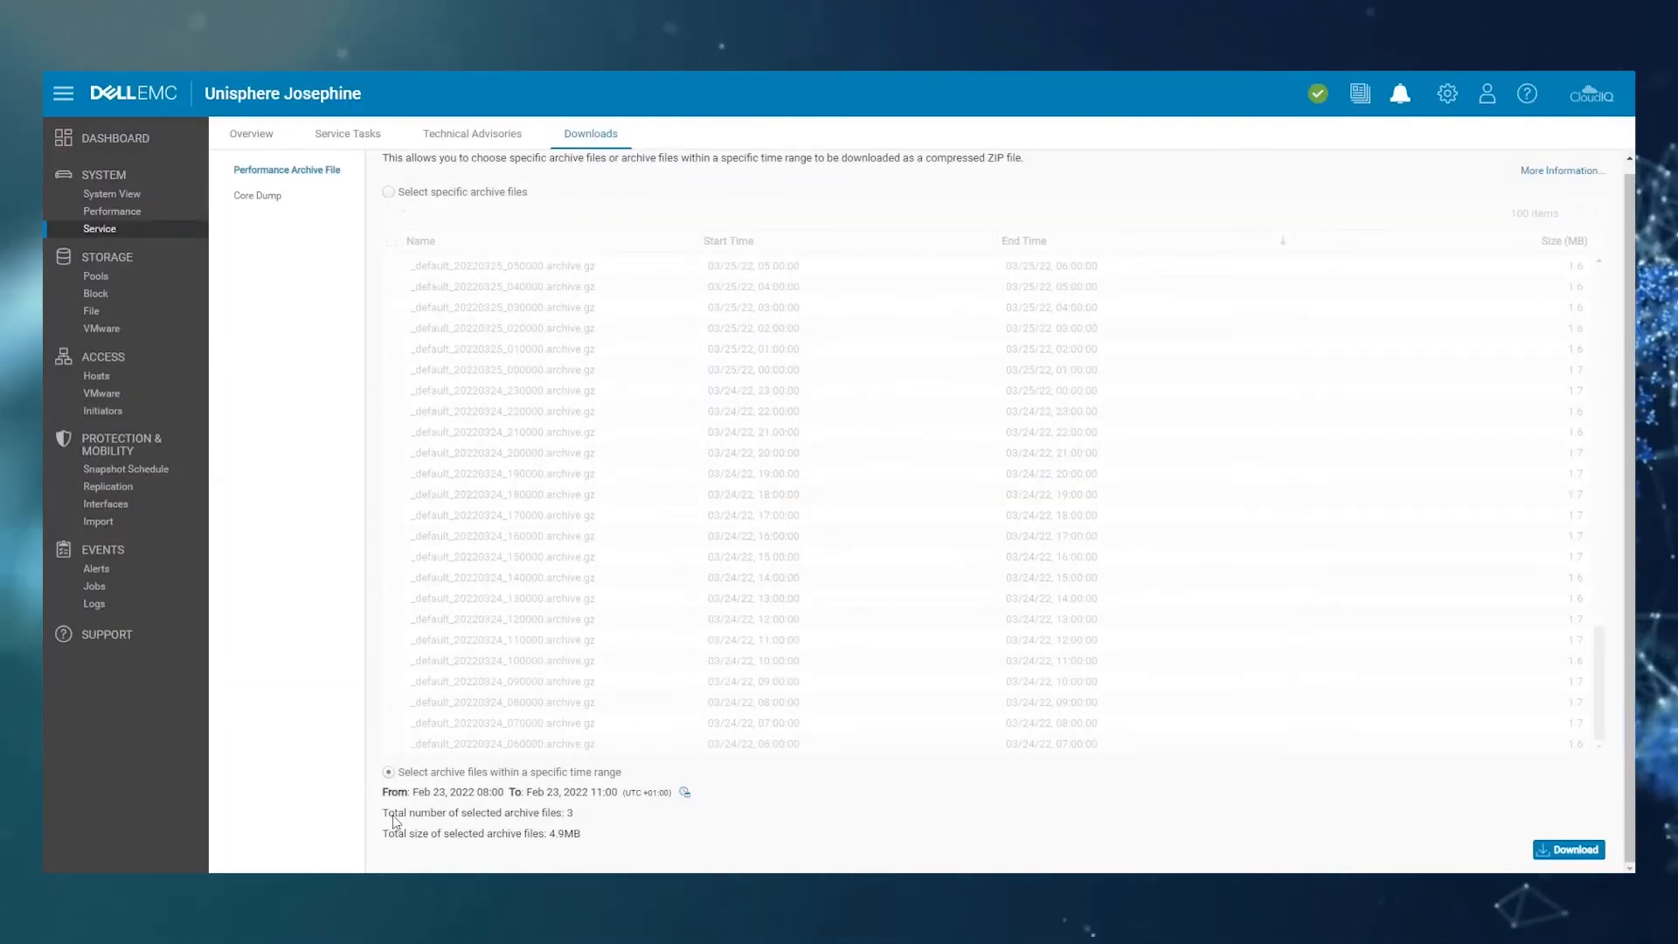
mouse_move(576, 811)
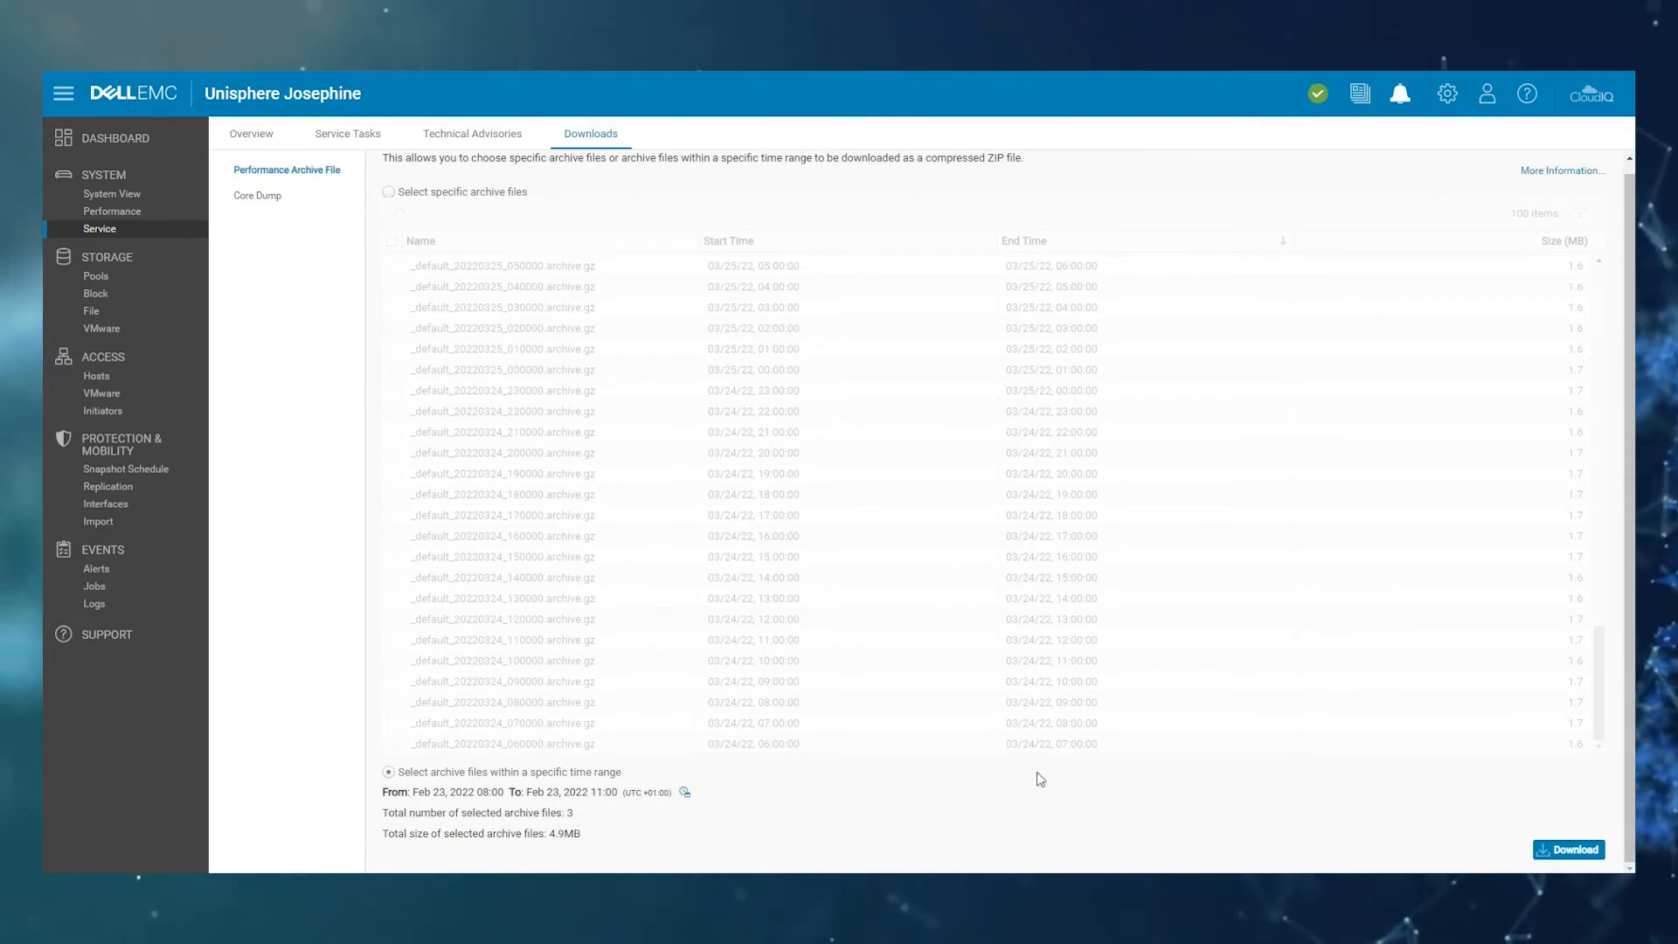
Download the three Feb 23 08:00–11:00 performance archive files as a ZIP.
click(1569, 849)
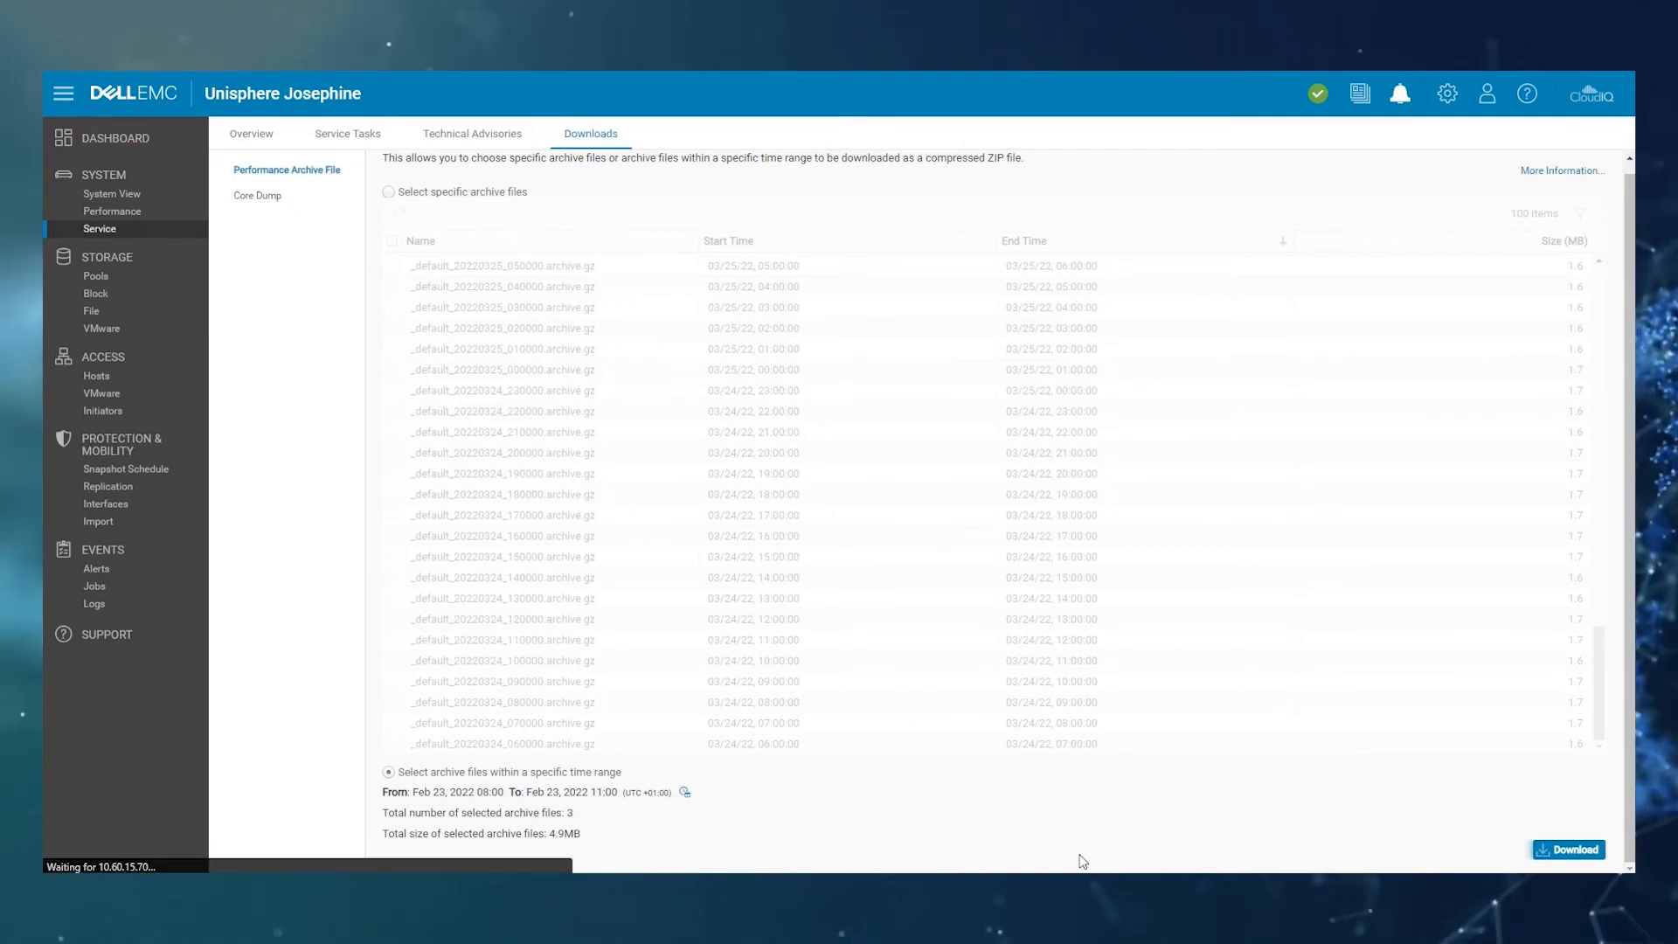
click(1568, 849)
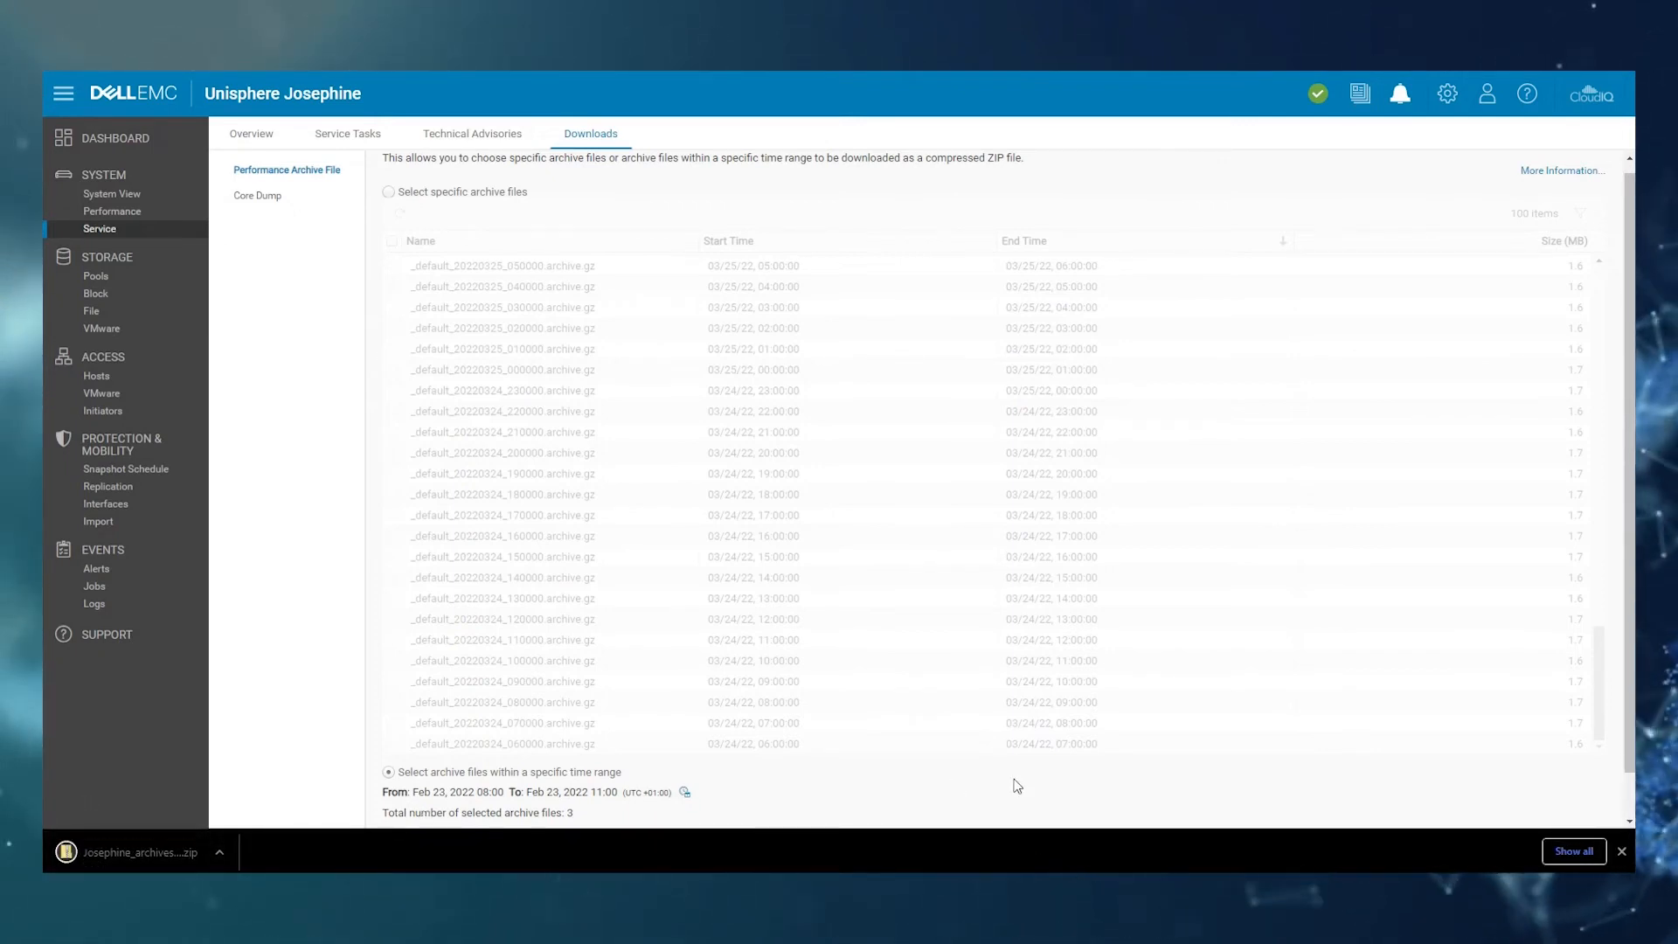
mouse_move(1625, 849)
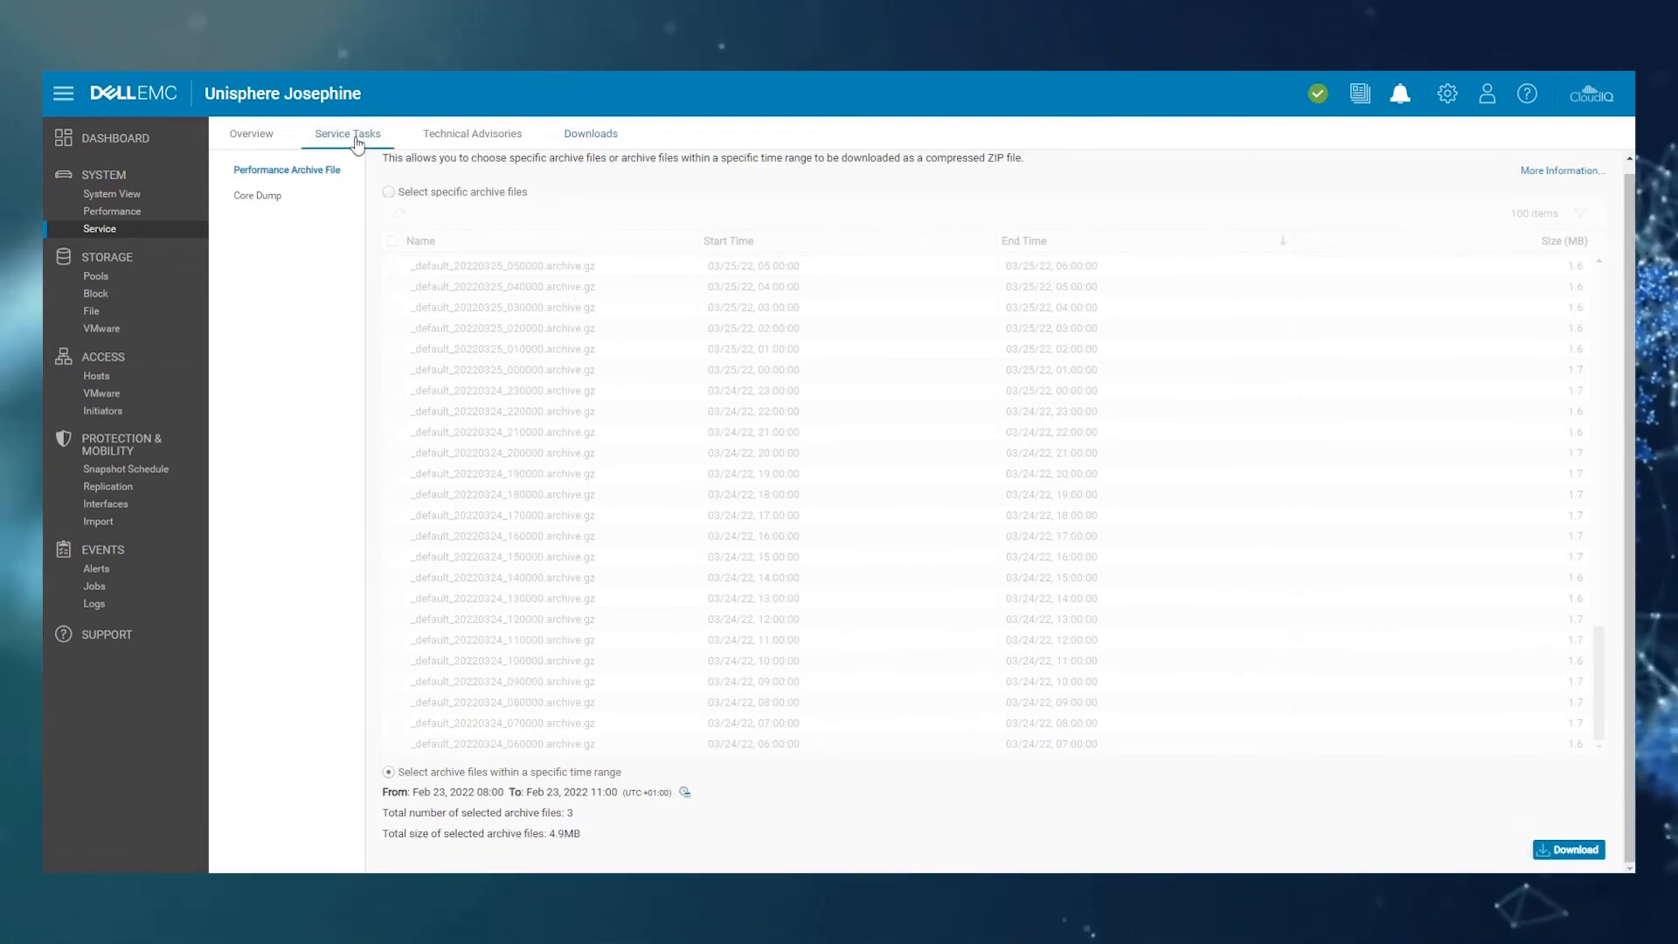
Run Collect Service Information from Service Tasks, view the nine collect files, then close.
click(347, 133)
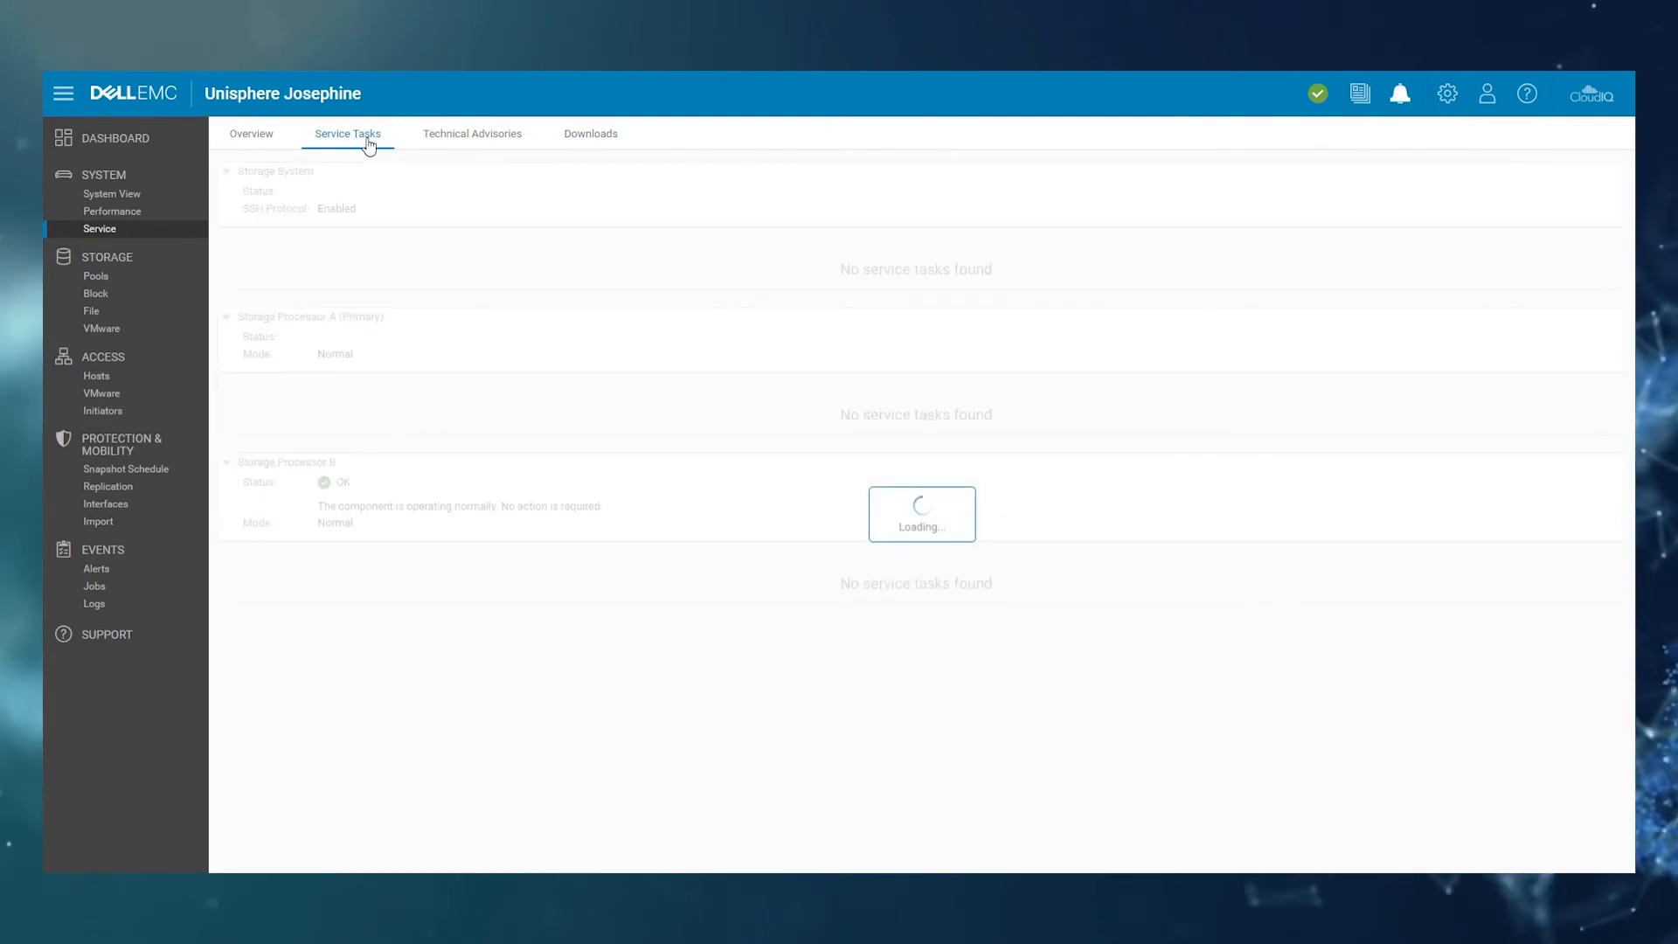
click(347, 133)
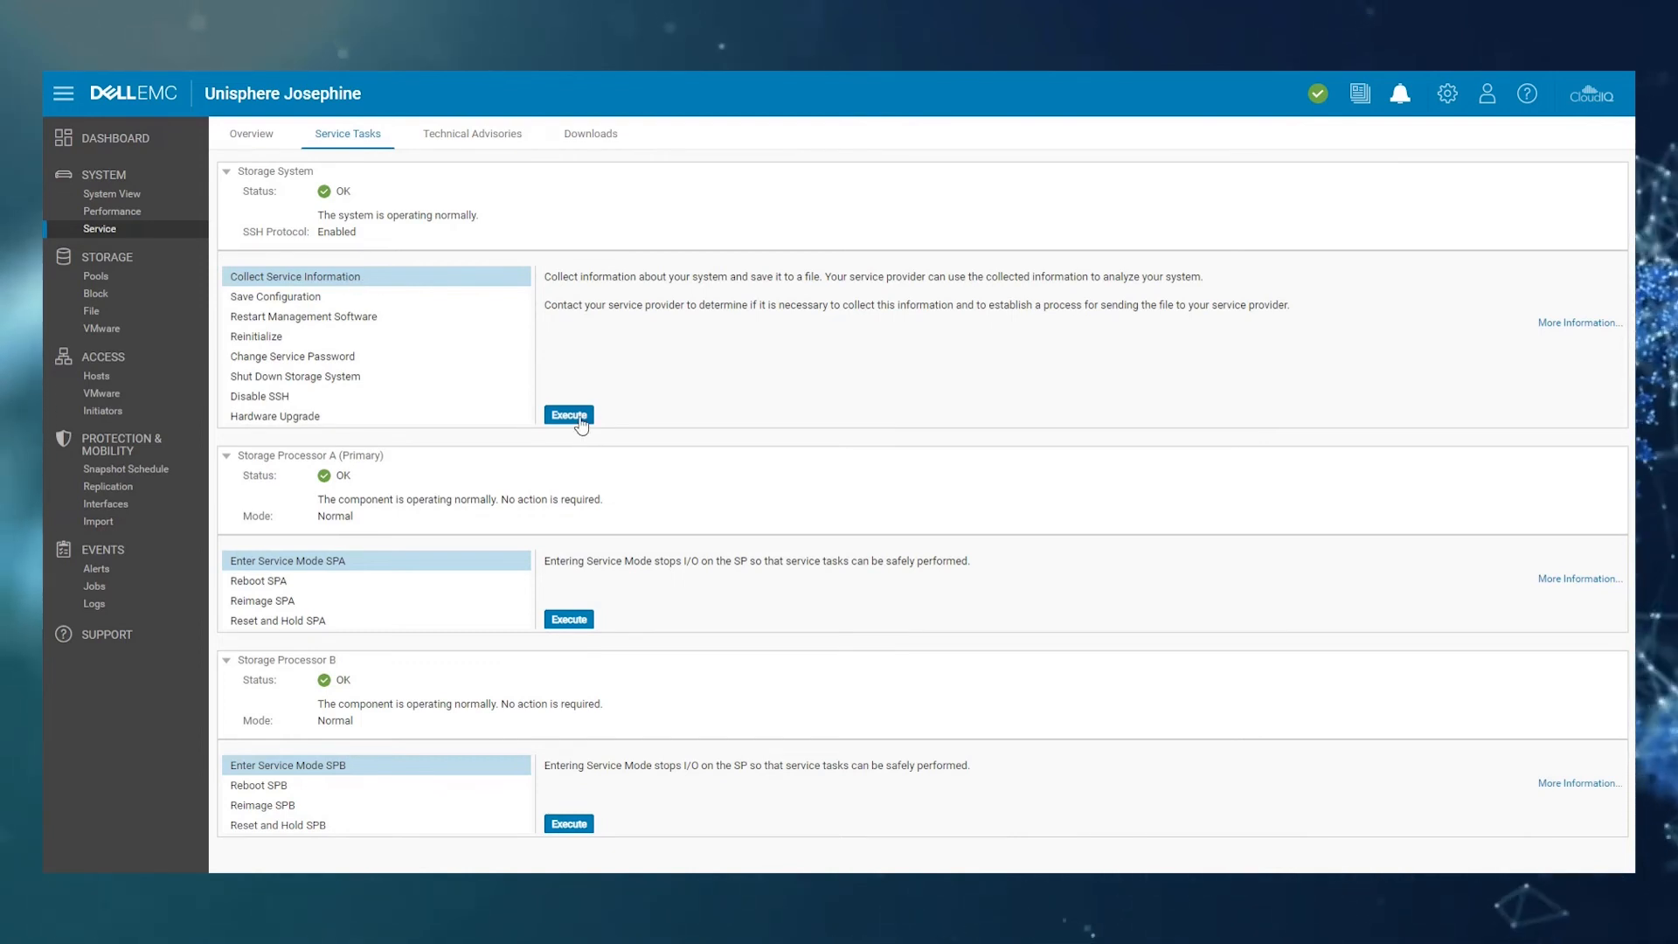
click(568, 415)
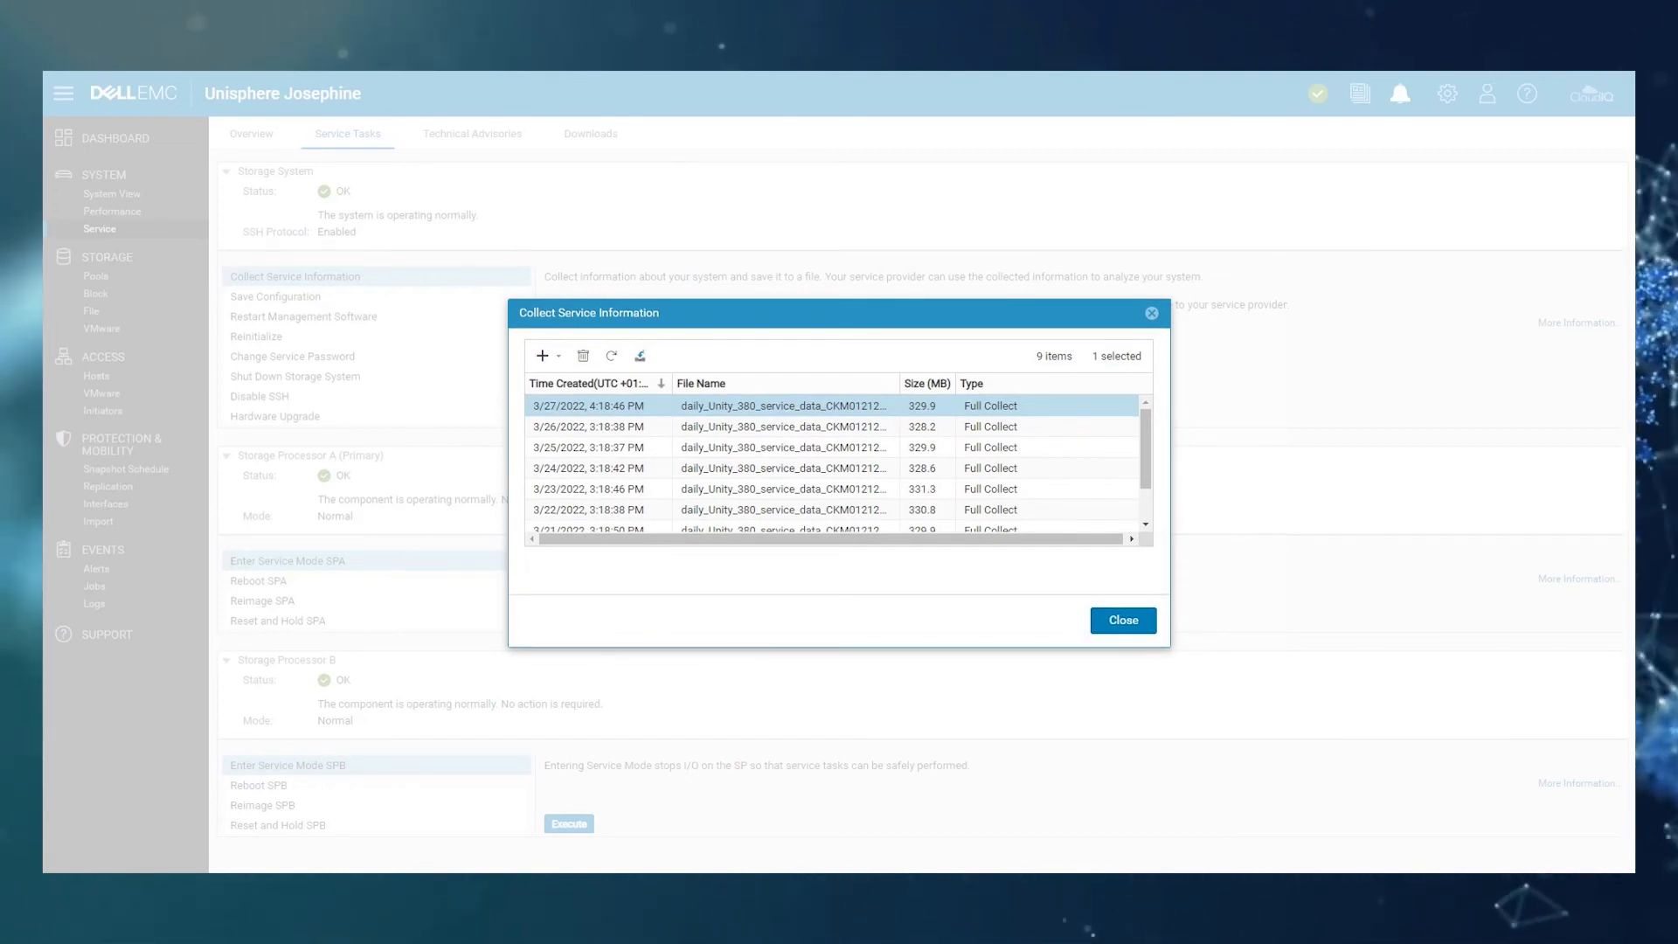
click(1122, 619)
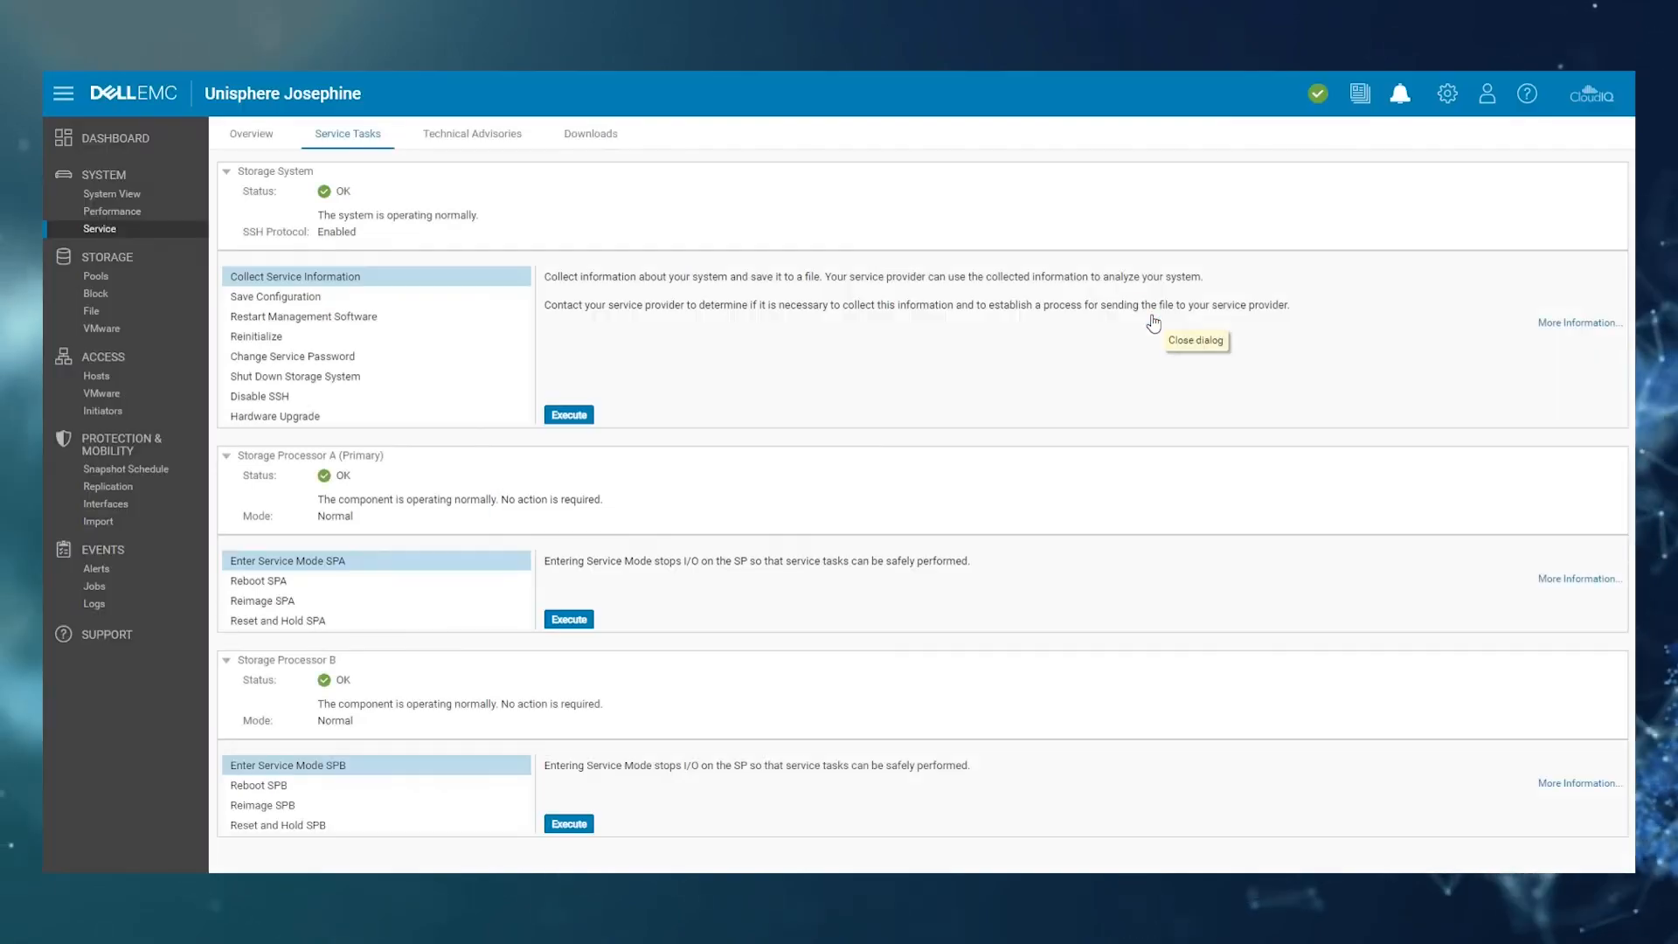
mouse_move(758, 386)
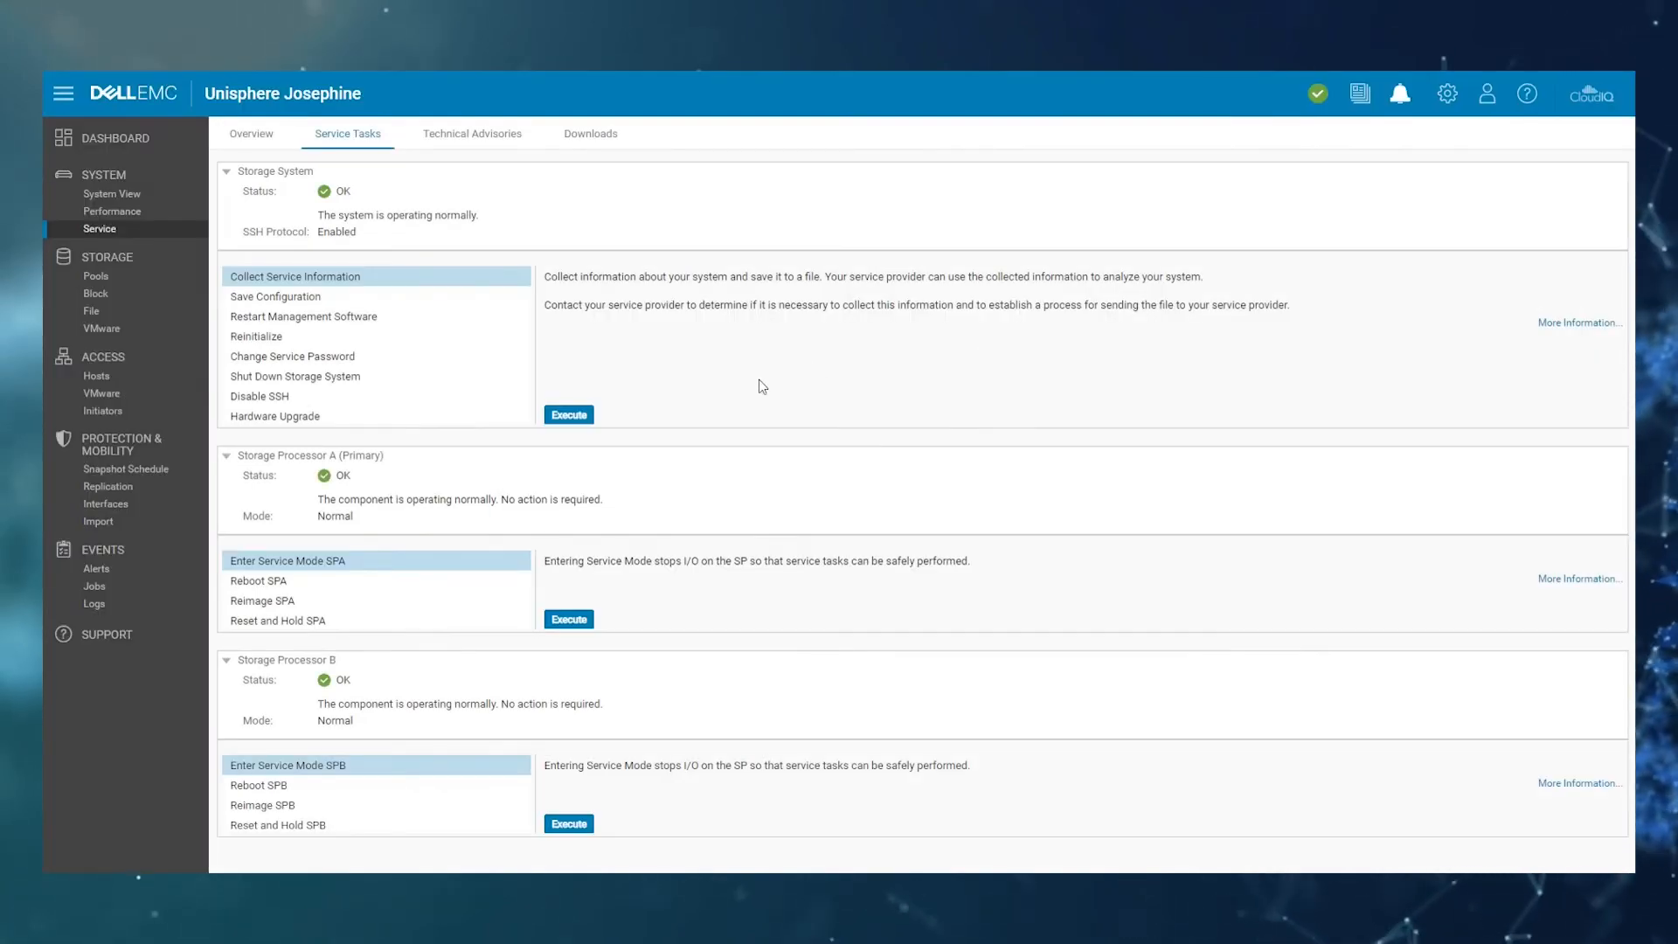